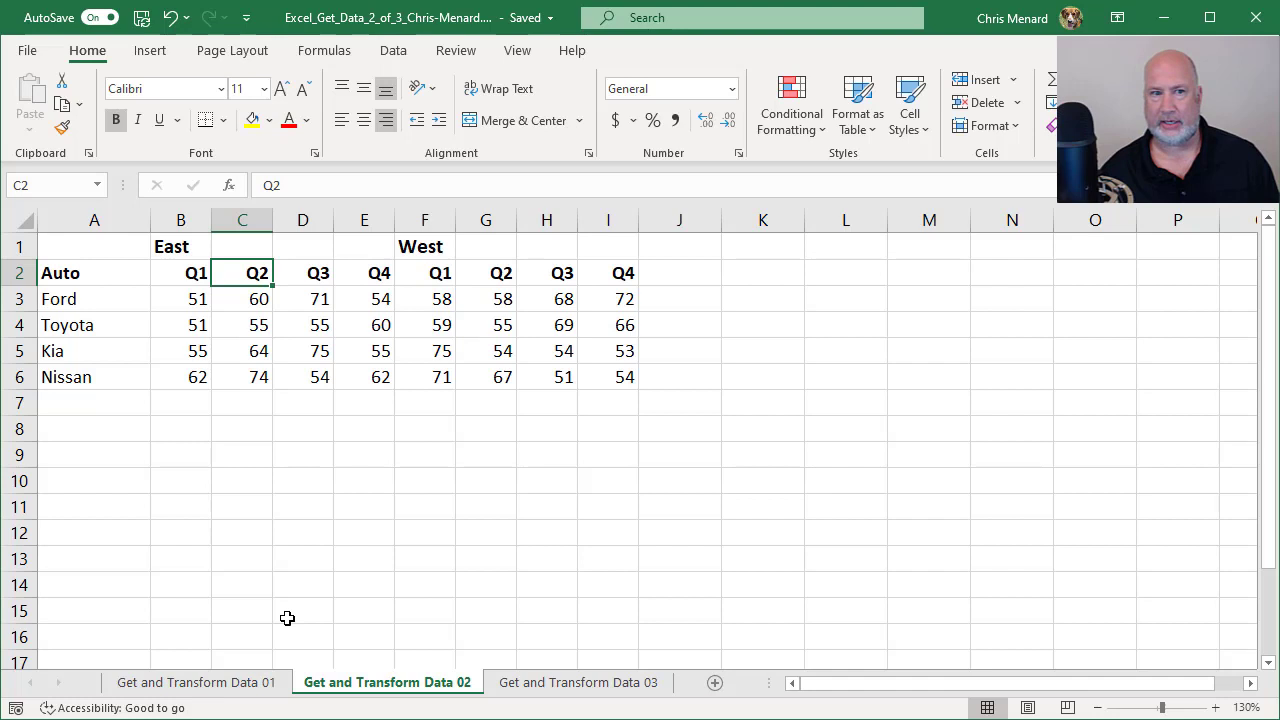
# Paste the Auto names and East quarter figures transposed below the table at A9
pyautogui.click(196, 682)
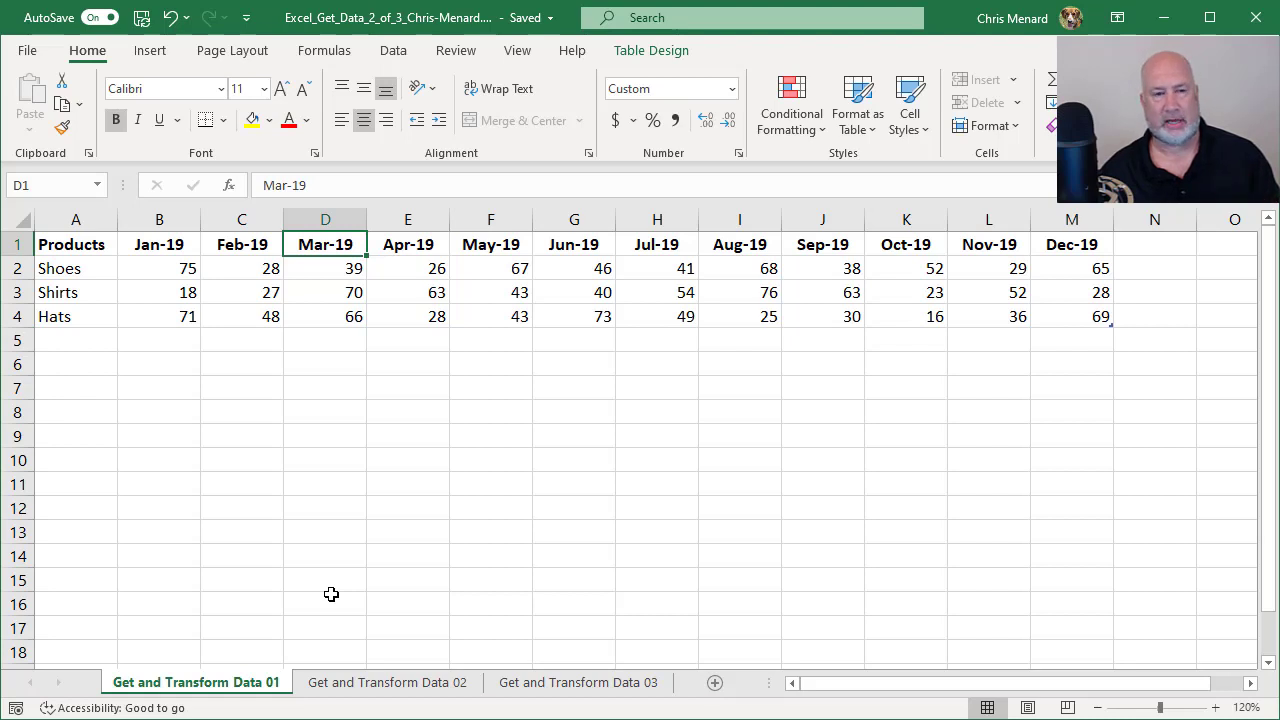
pyautogui.moveTo(390, 512)
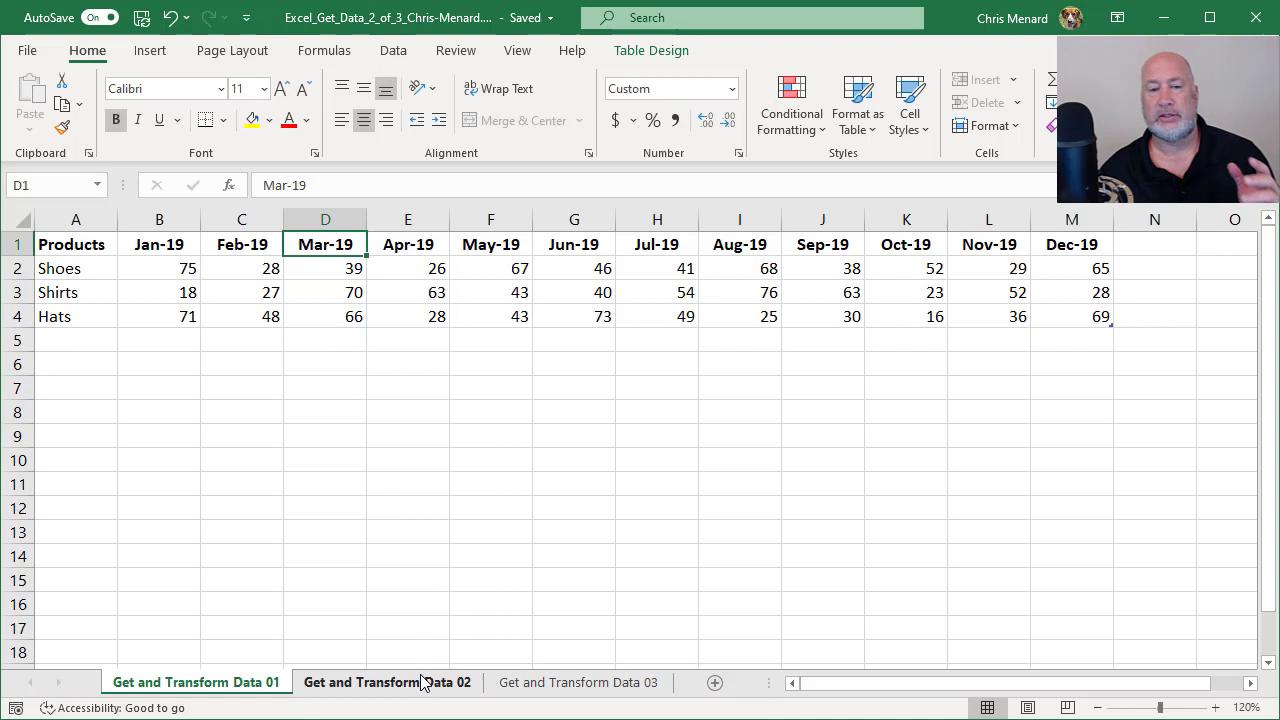
pyautogui.click(388, 682)
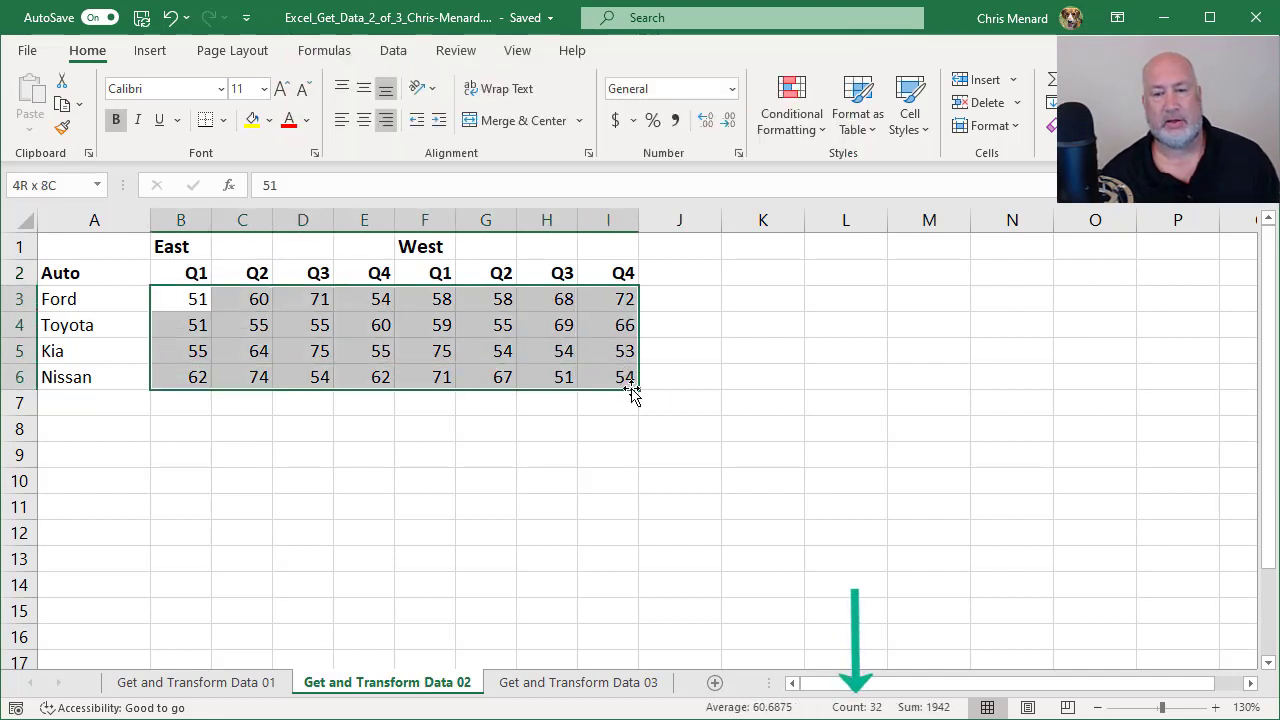
pyautogui.click(424, 324)
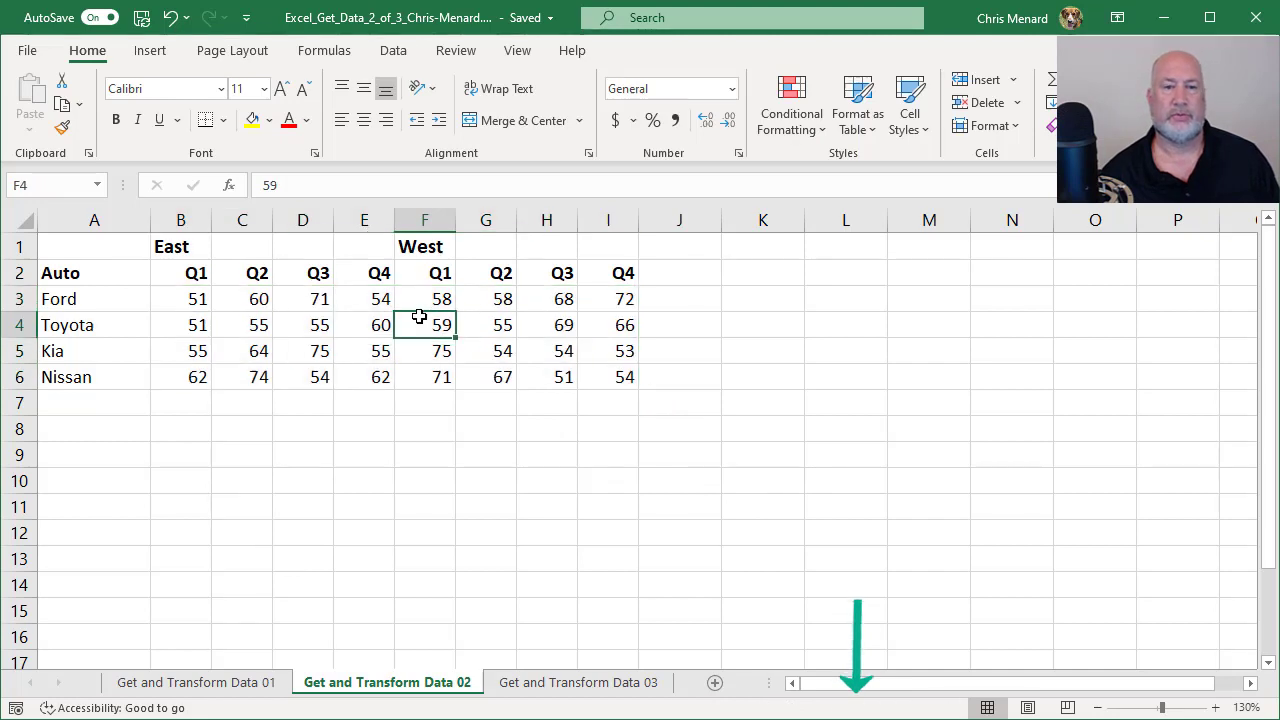
pyautogui.moveTo(228, 300)
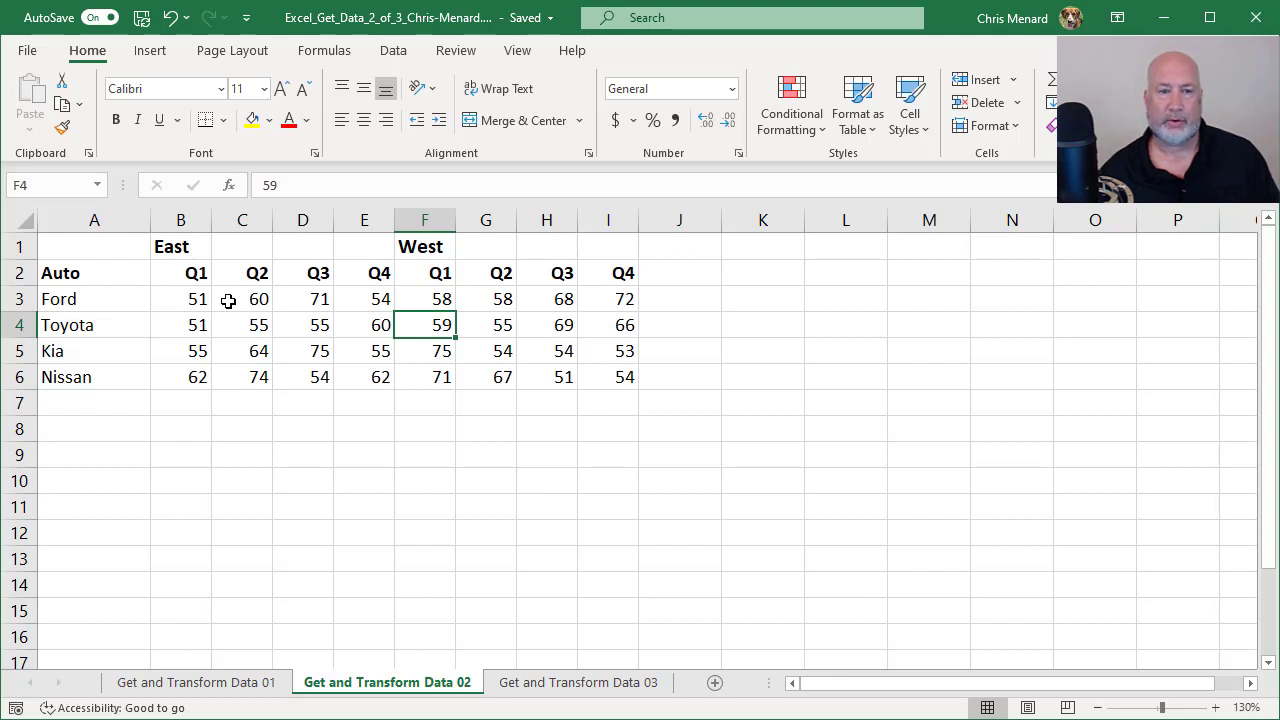
pyautogui.moveTo(130, 272)
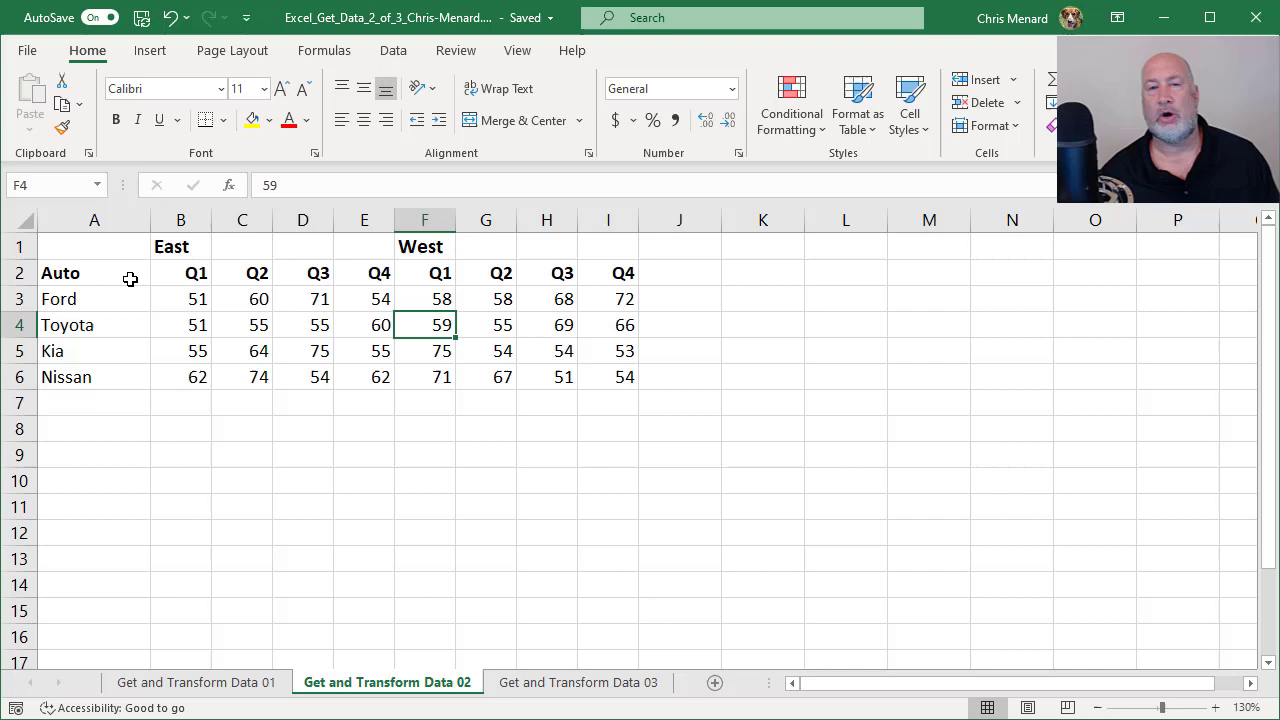
pyautogui.moveTo(94, 272); pyautogui.dragTo(180, 272)
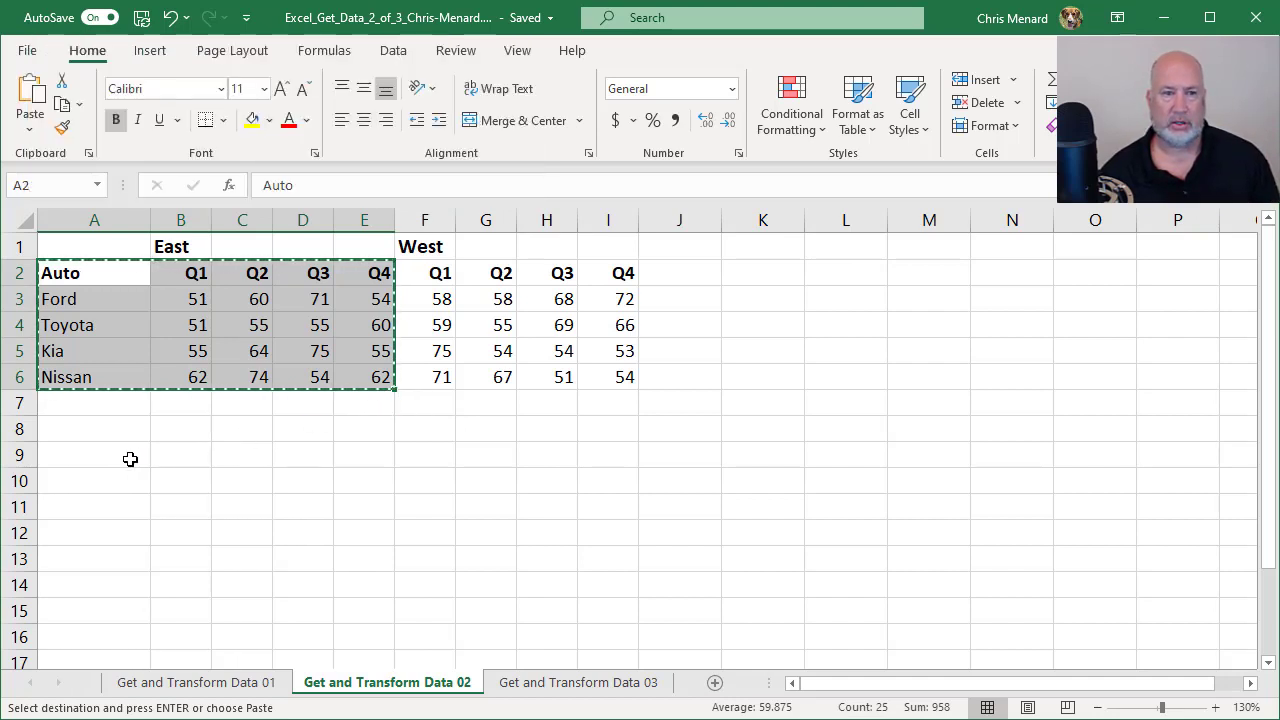
pyautogui.rightClick(94, 454)
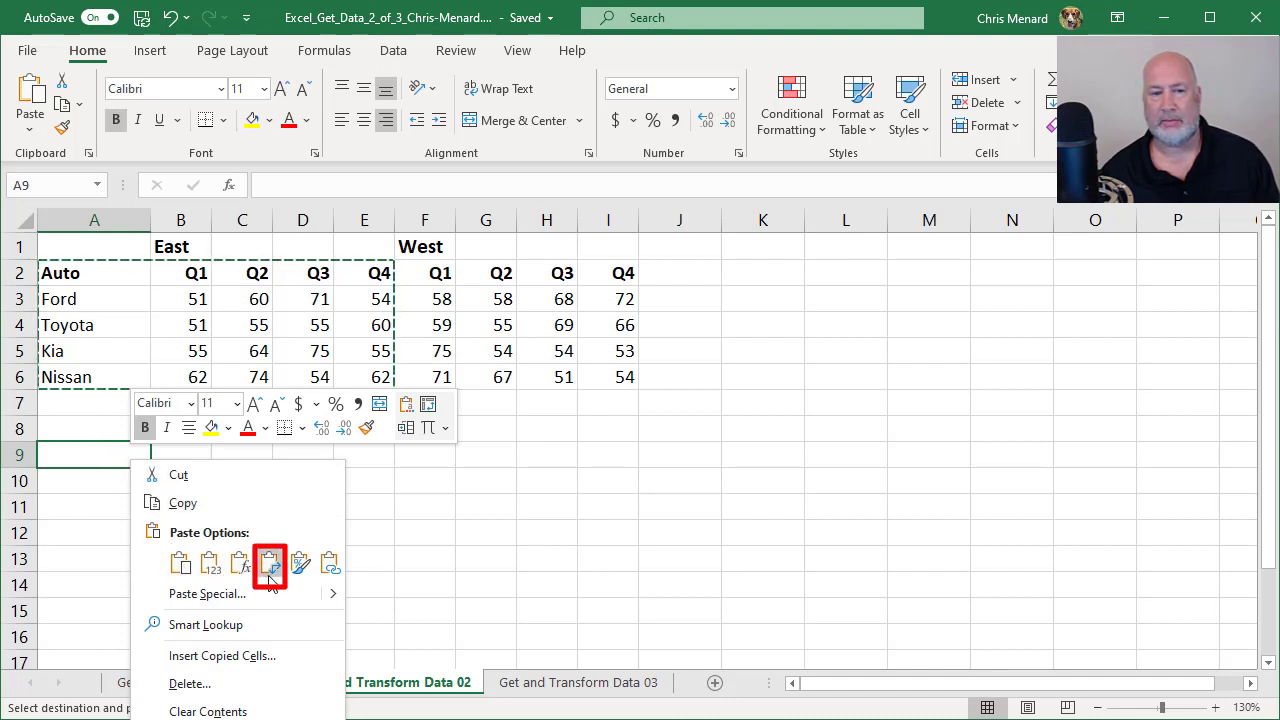
pyautogui.click(268, 564)
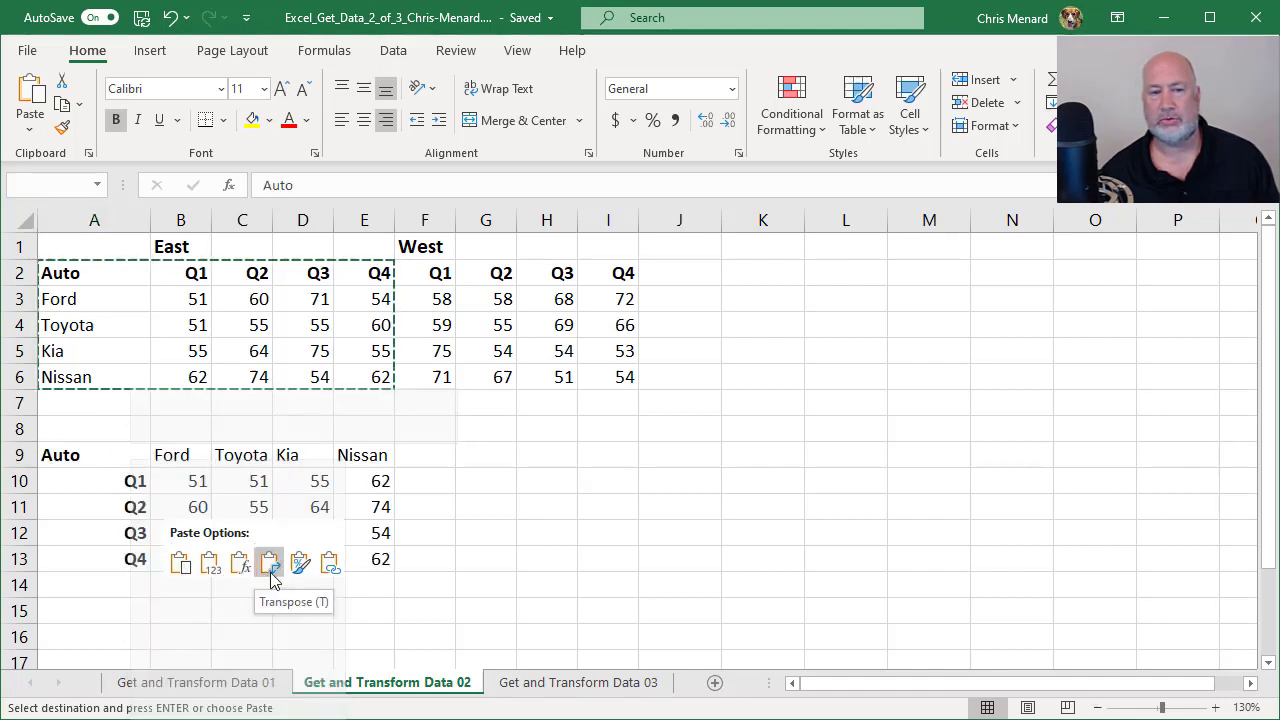
pyautogui.click(268, 564)
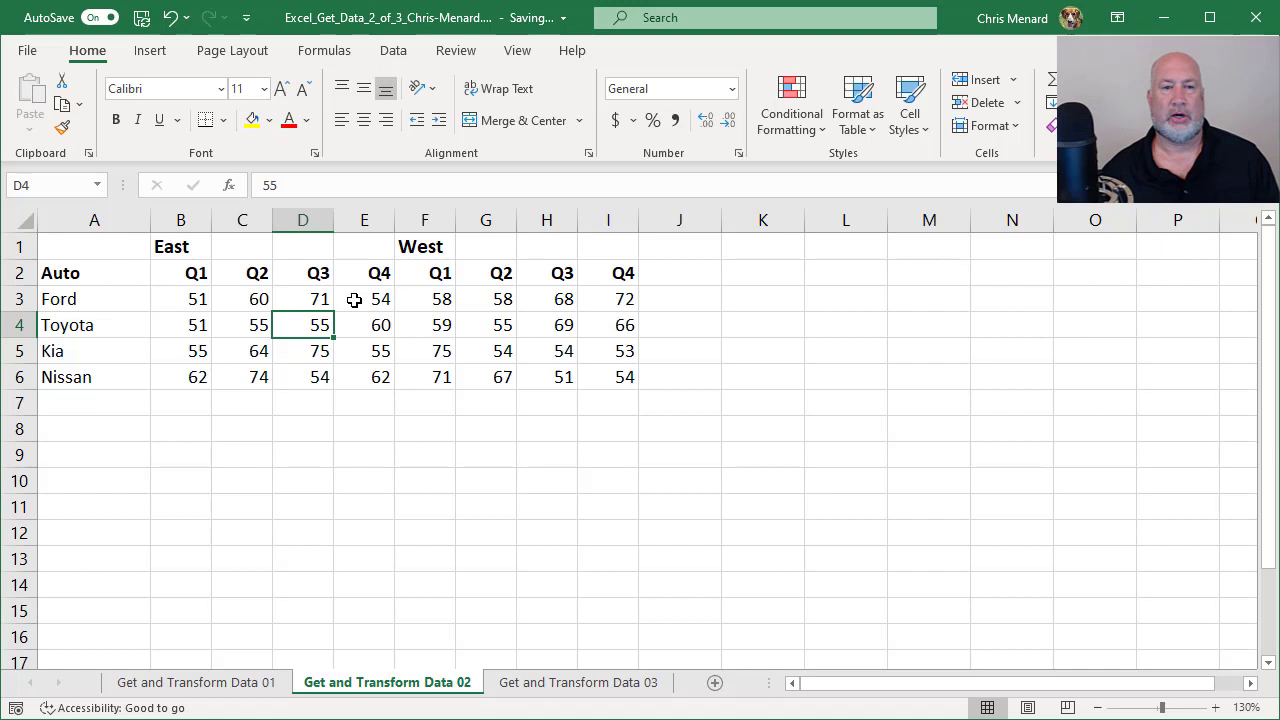
# Convert the sales range into a table without headers, giving Column1–Column9 names
pyautogui.click(392, 50)
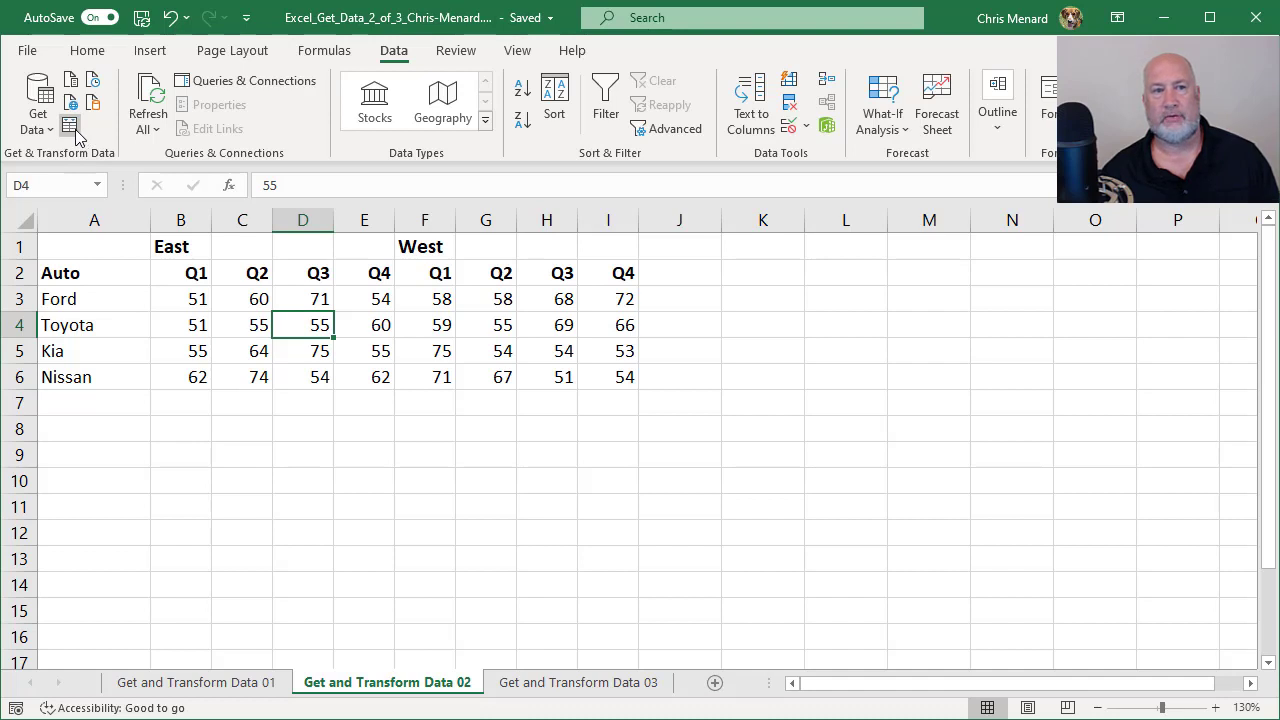
pyautogui.moveTo(70, 128)
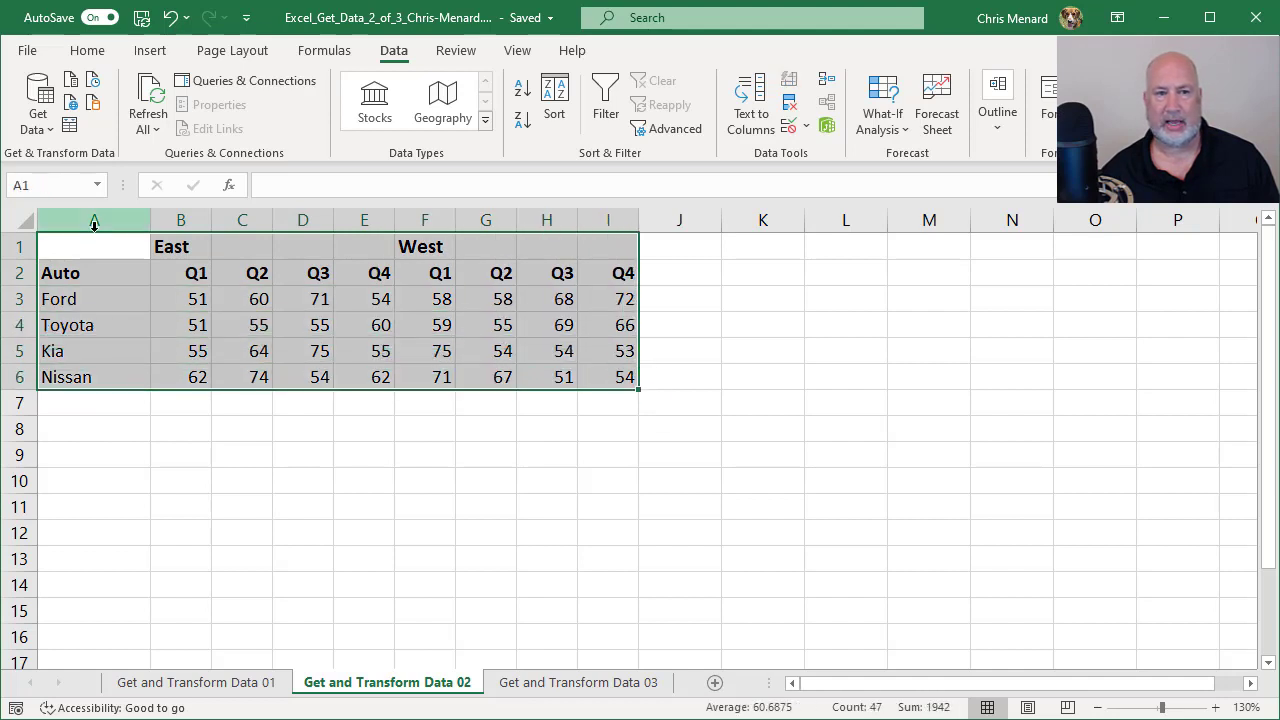
pyautogui.press('Ctrl+t')
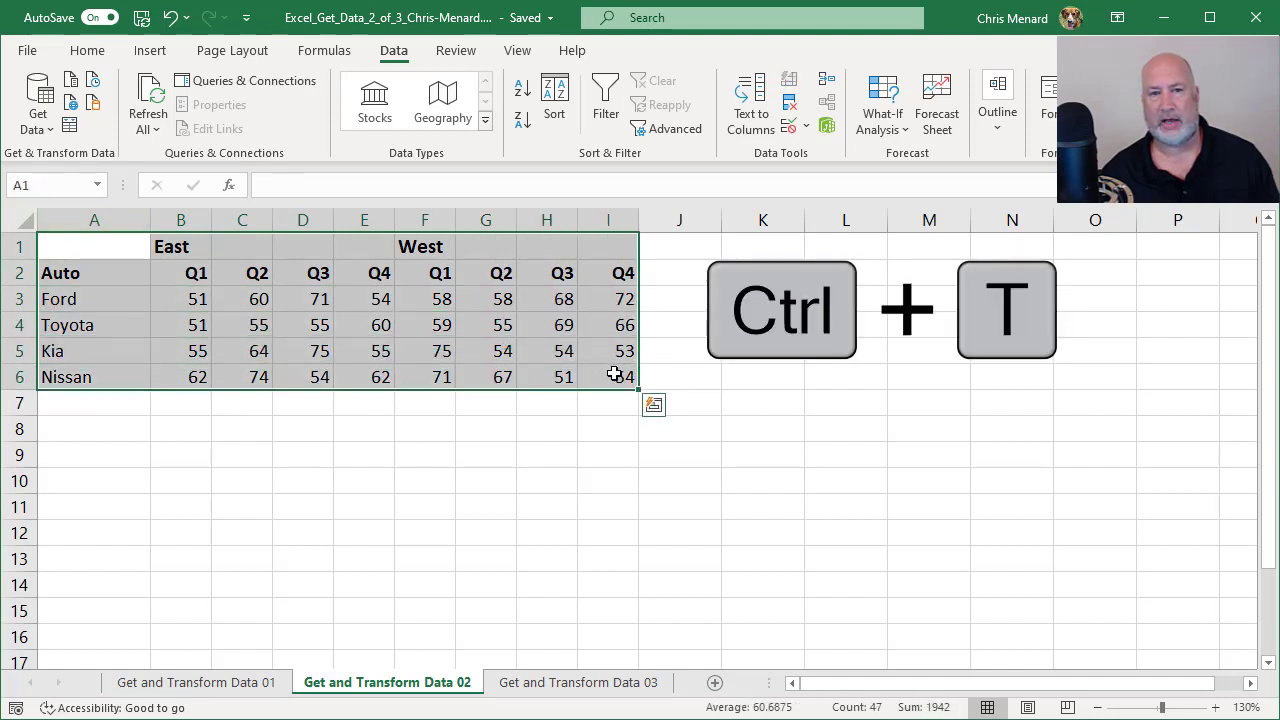
pyautogui.press('ctrl+t')
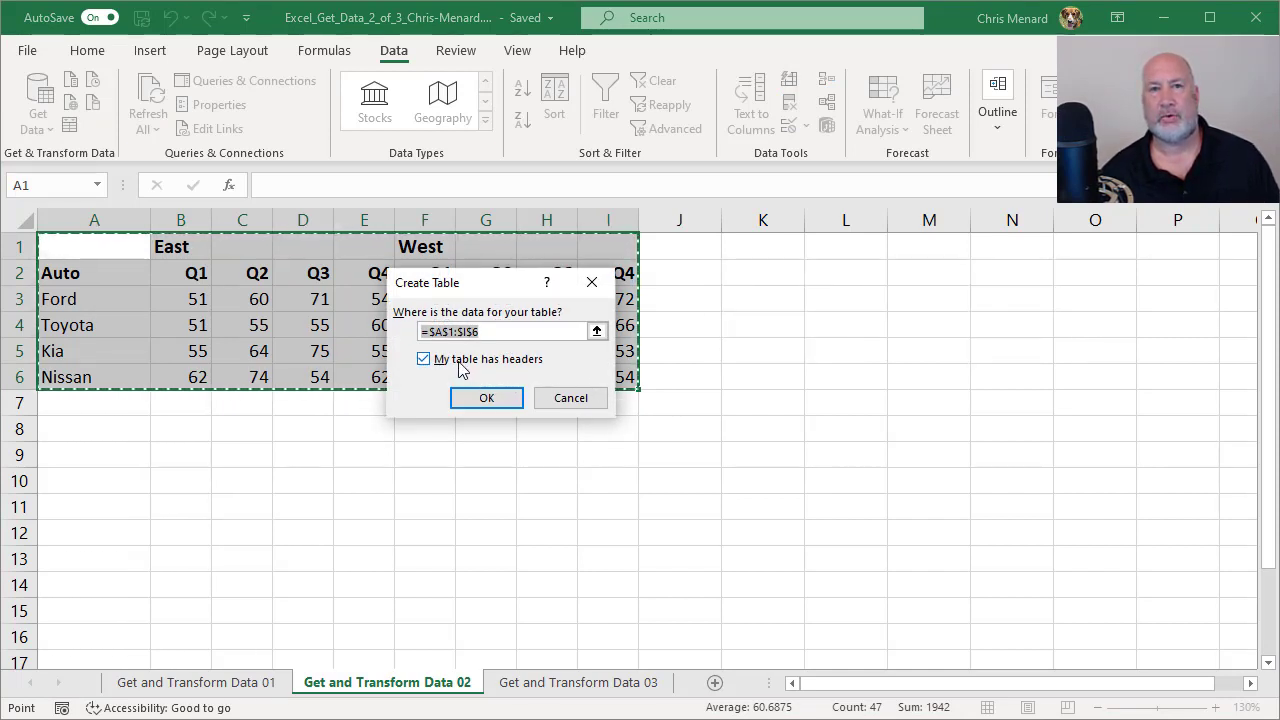
pyautogui.click(424, 360)
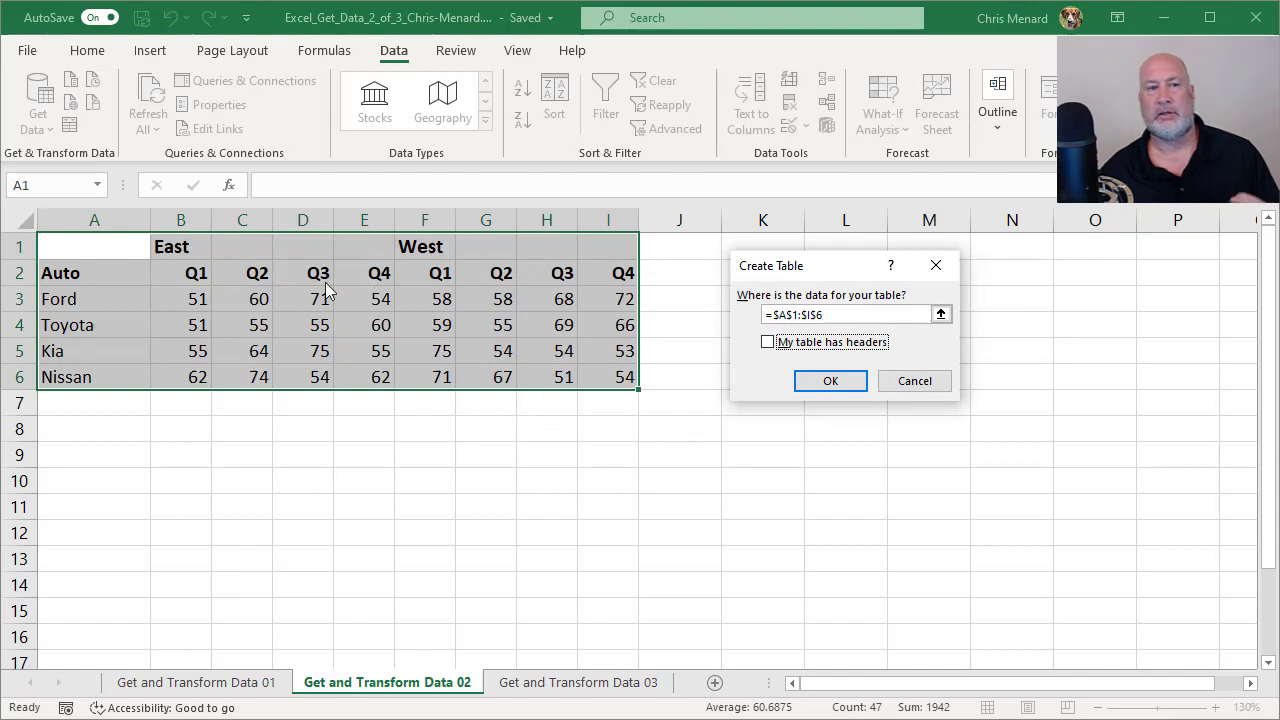
pyautogui.moveTo(108, 278)
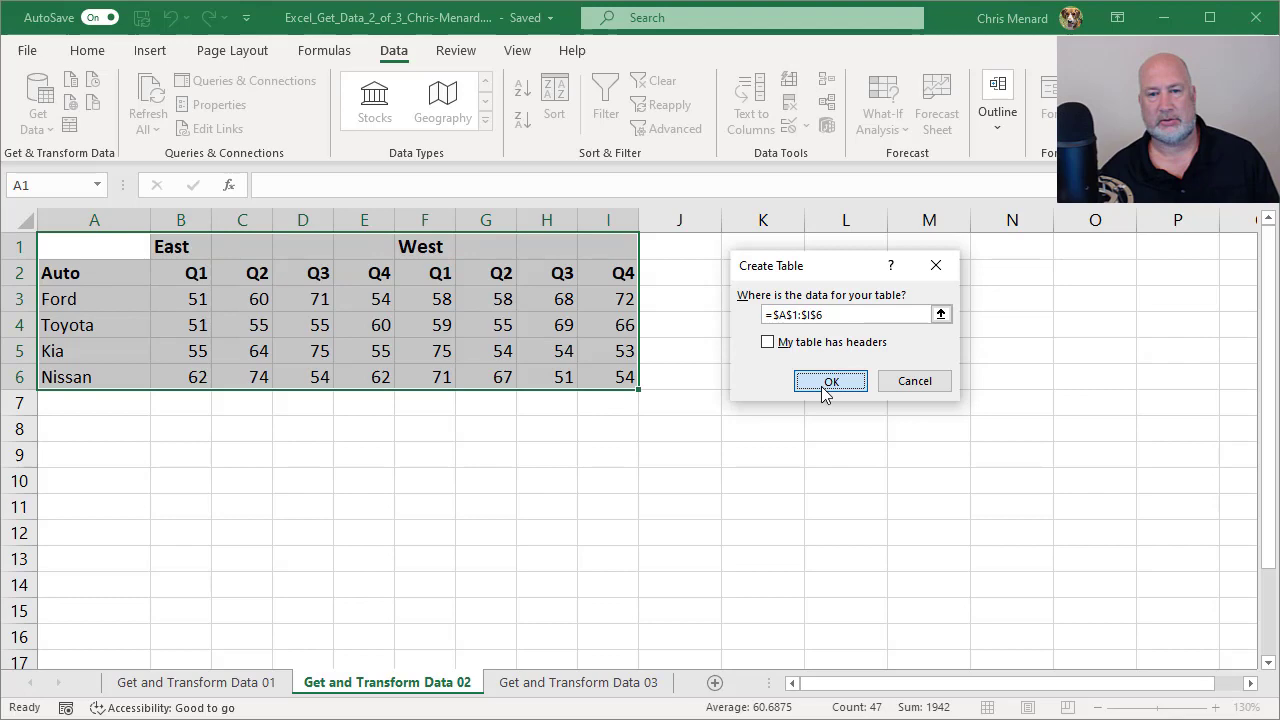
pyautogui.click(830, 380)
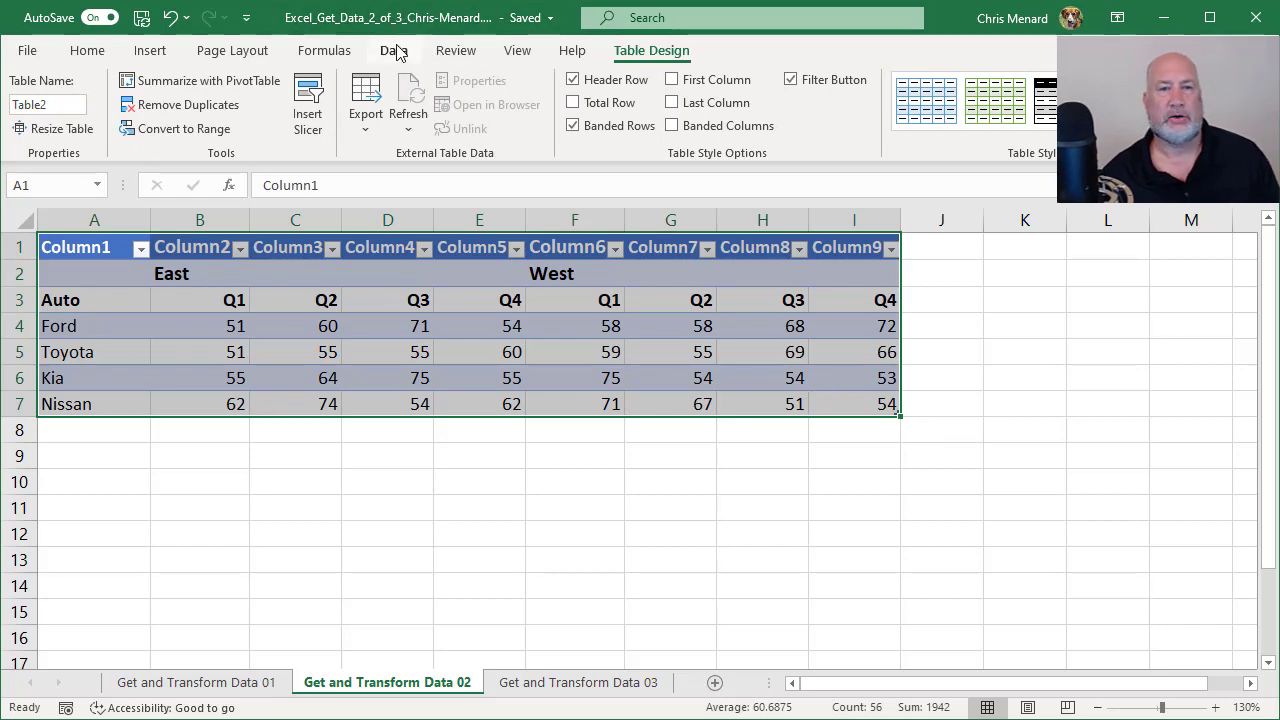
# Create a From Table/Range query so Table2 opens in the Power Query Editor
pyautogui.click(392, 50)
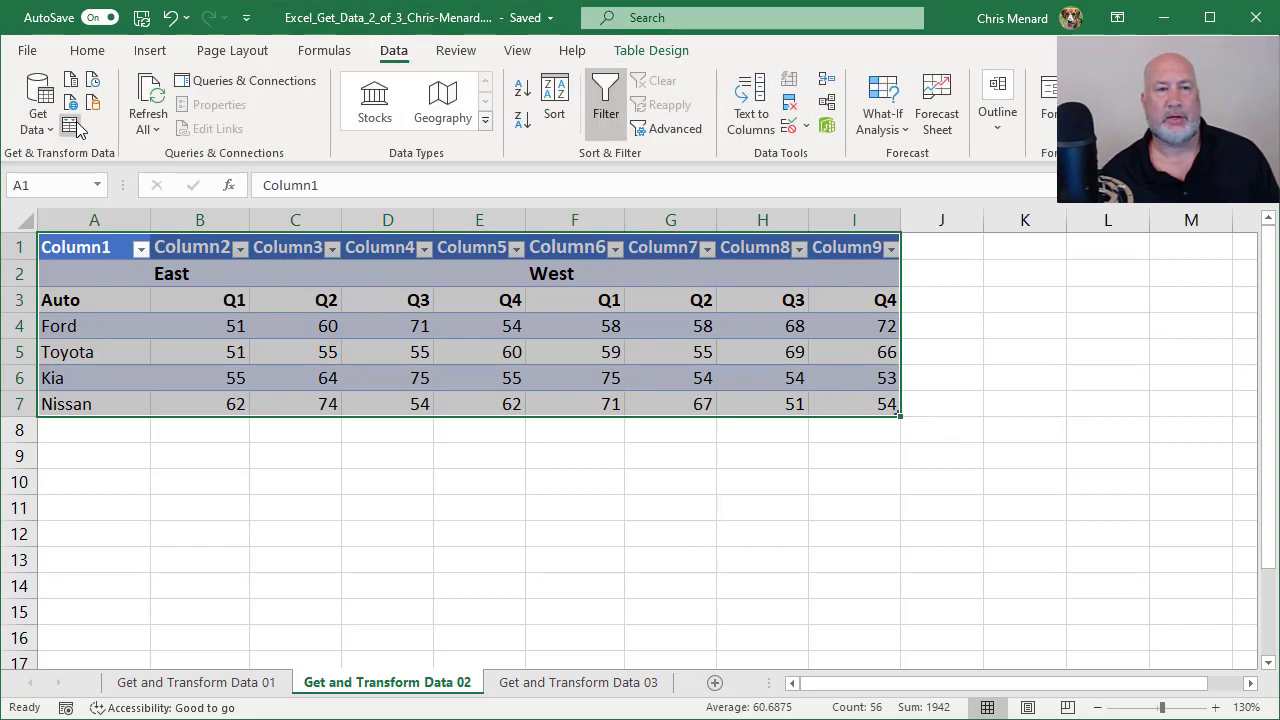
pyautogui.moveTo(74, 128)
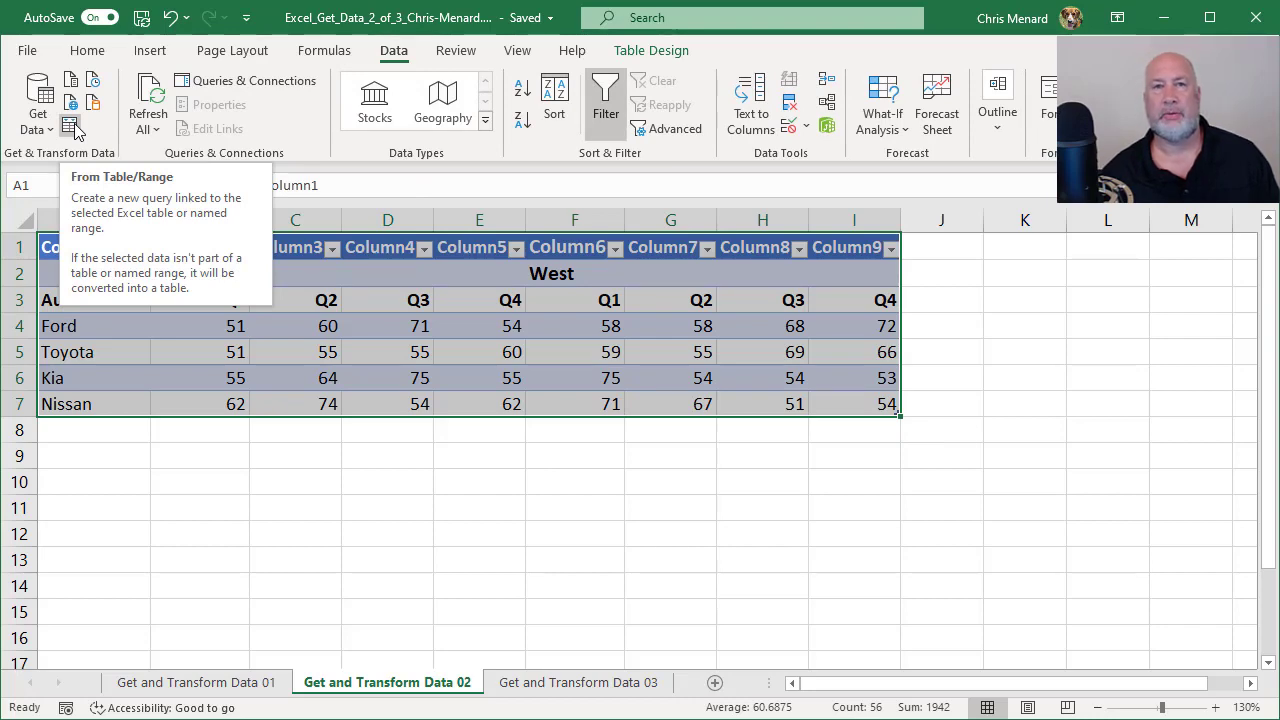
pyautogui.click(72, 128)
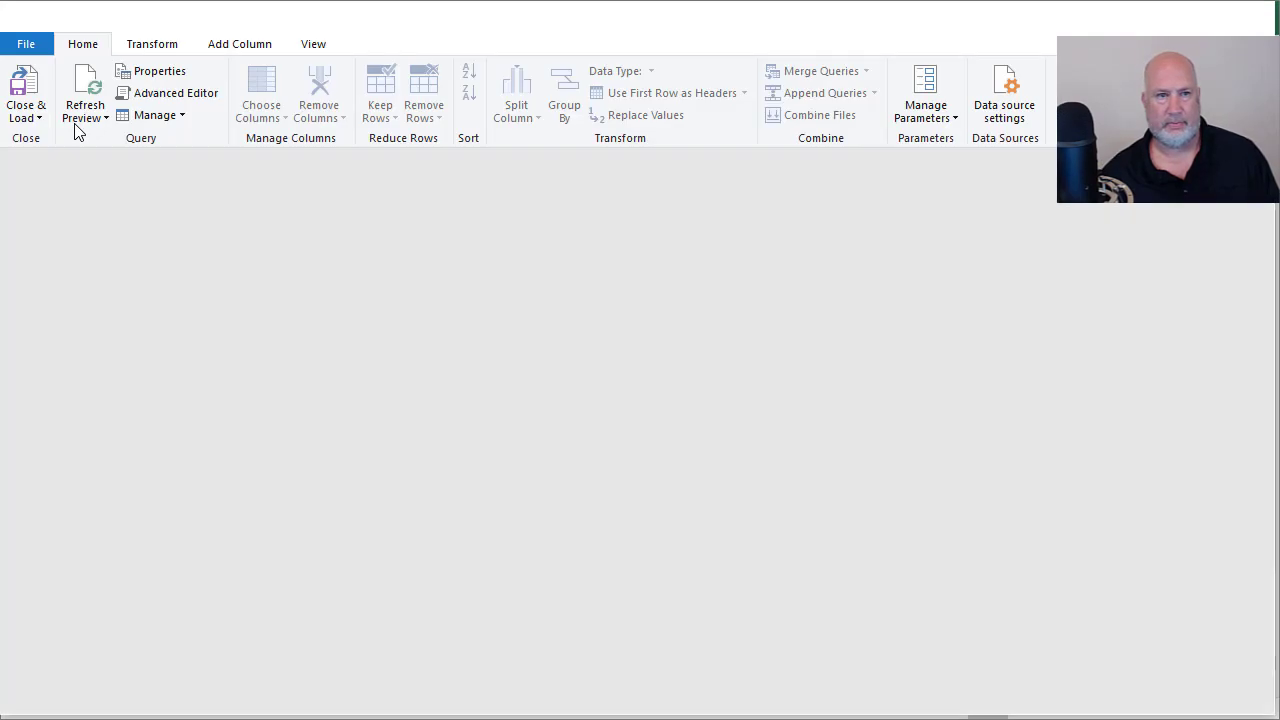
pyautogui.click(84, 90)
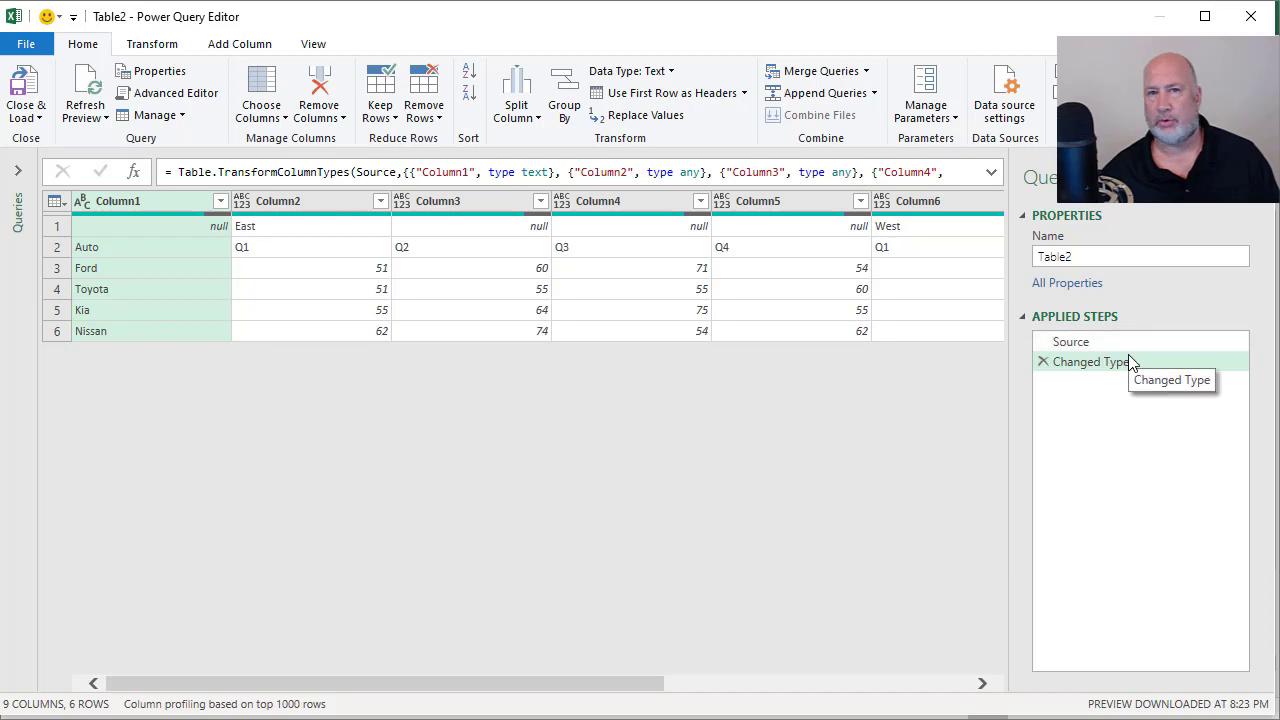
pyautogui.moveTo(1050, 384)
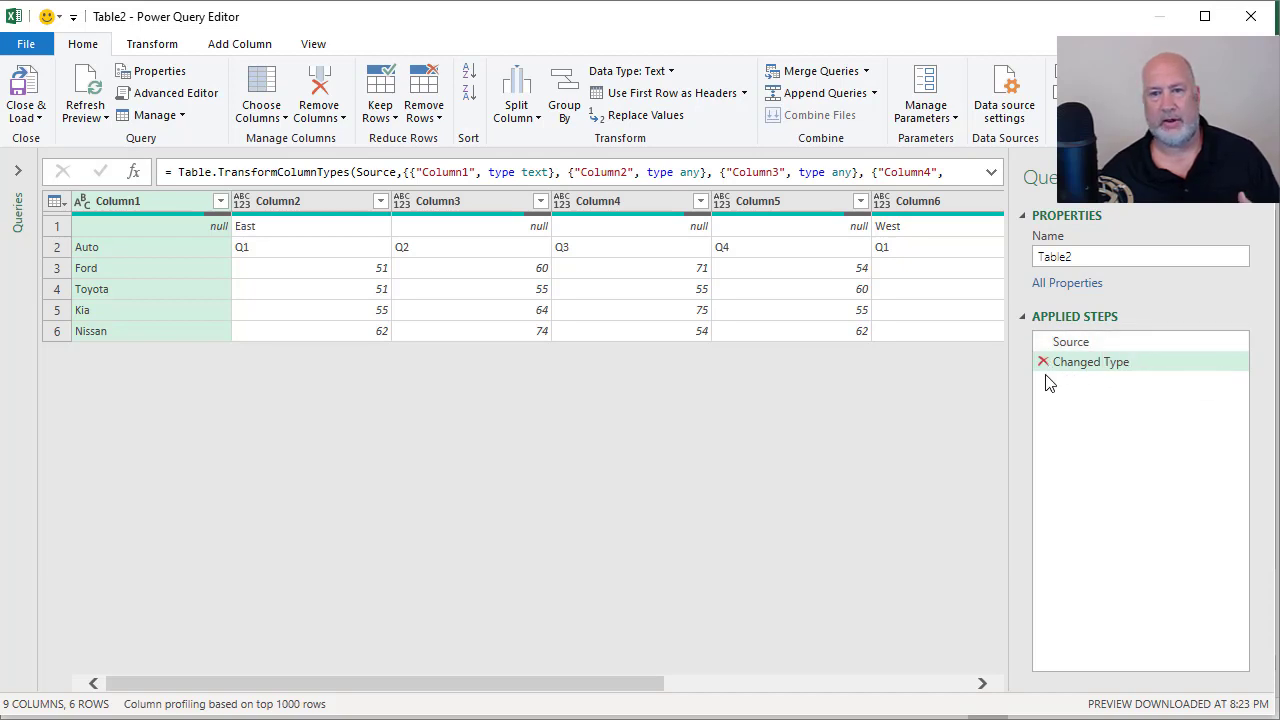
pyautogui.moveTo(1090, 360)
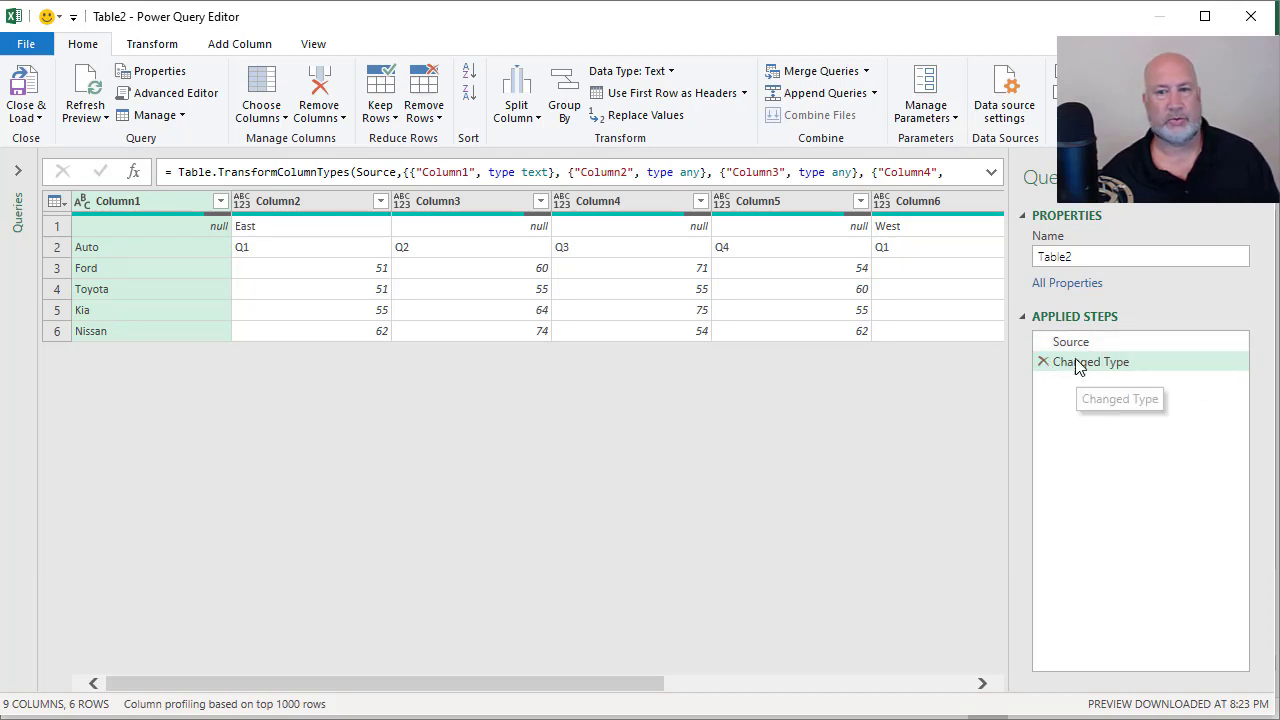
pyautogui.moveTo(936, 410)
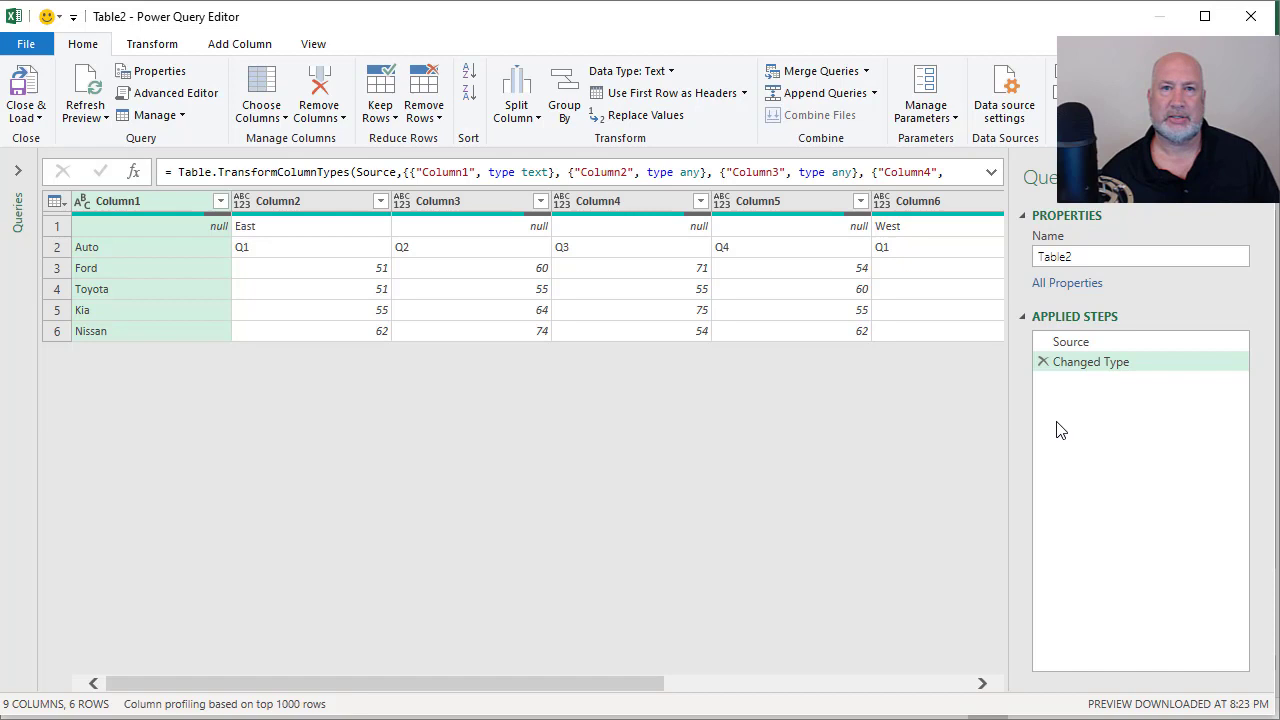
pyautogui.moveTo(1044, 420)
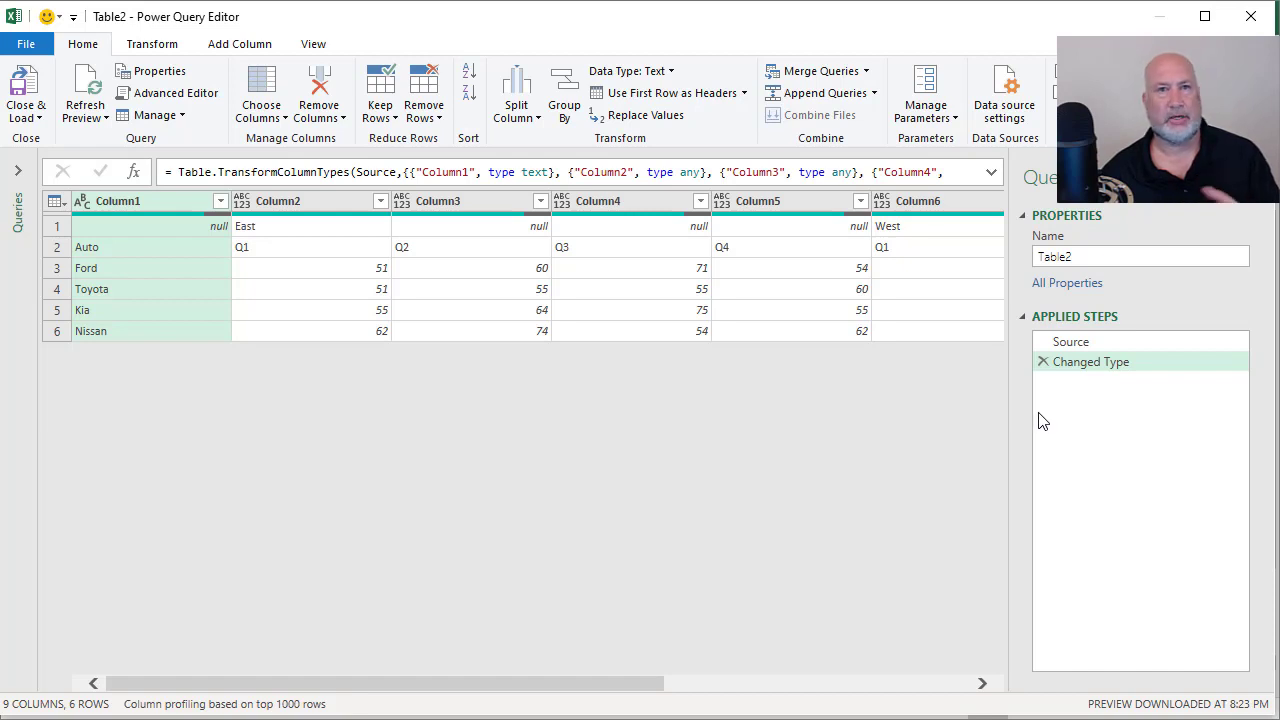
pyautogui.moveTo(800, 388)
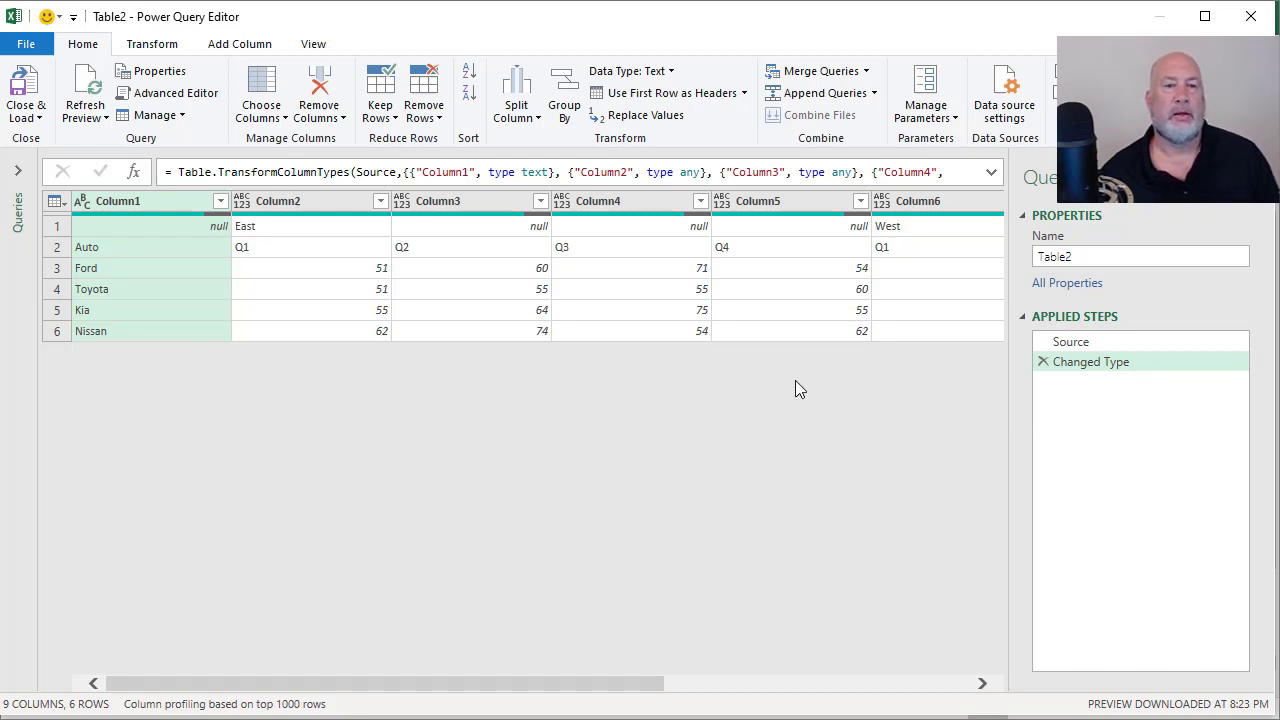
pyautogui.moveTo(700, 432)
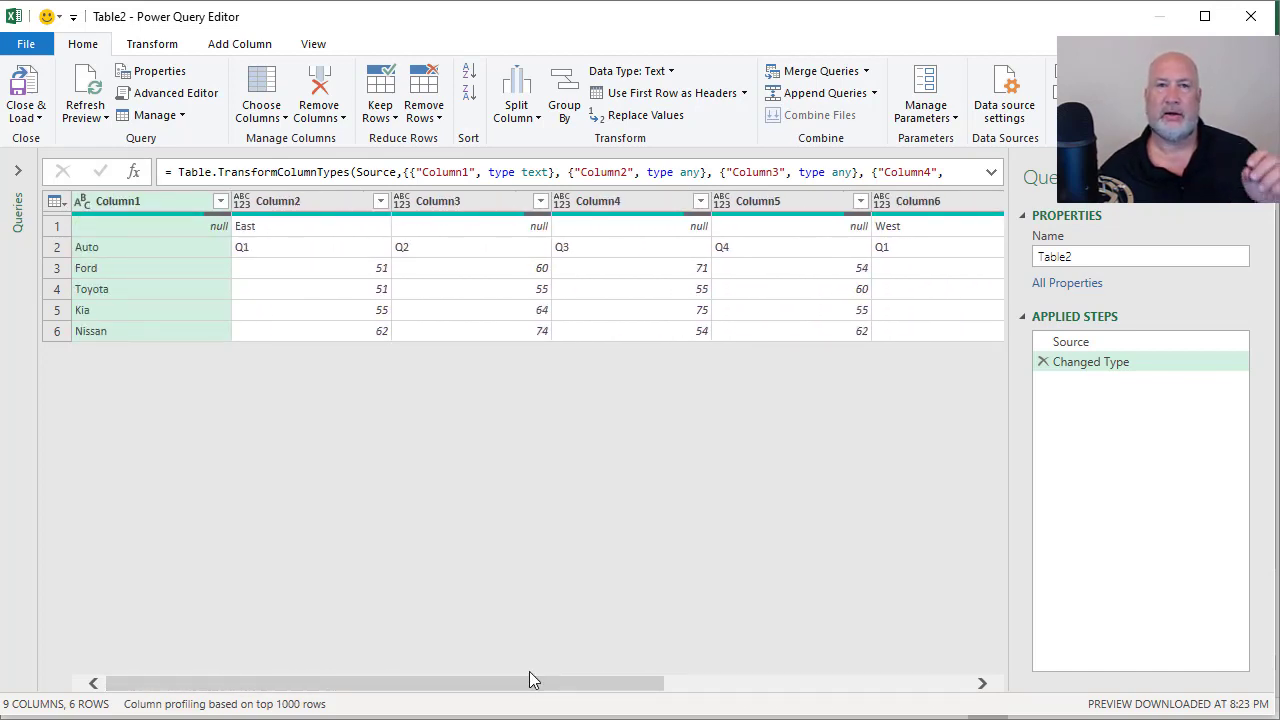
pyautogui.moveTo(380, 468)
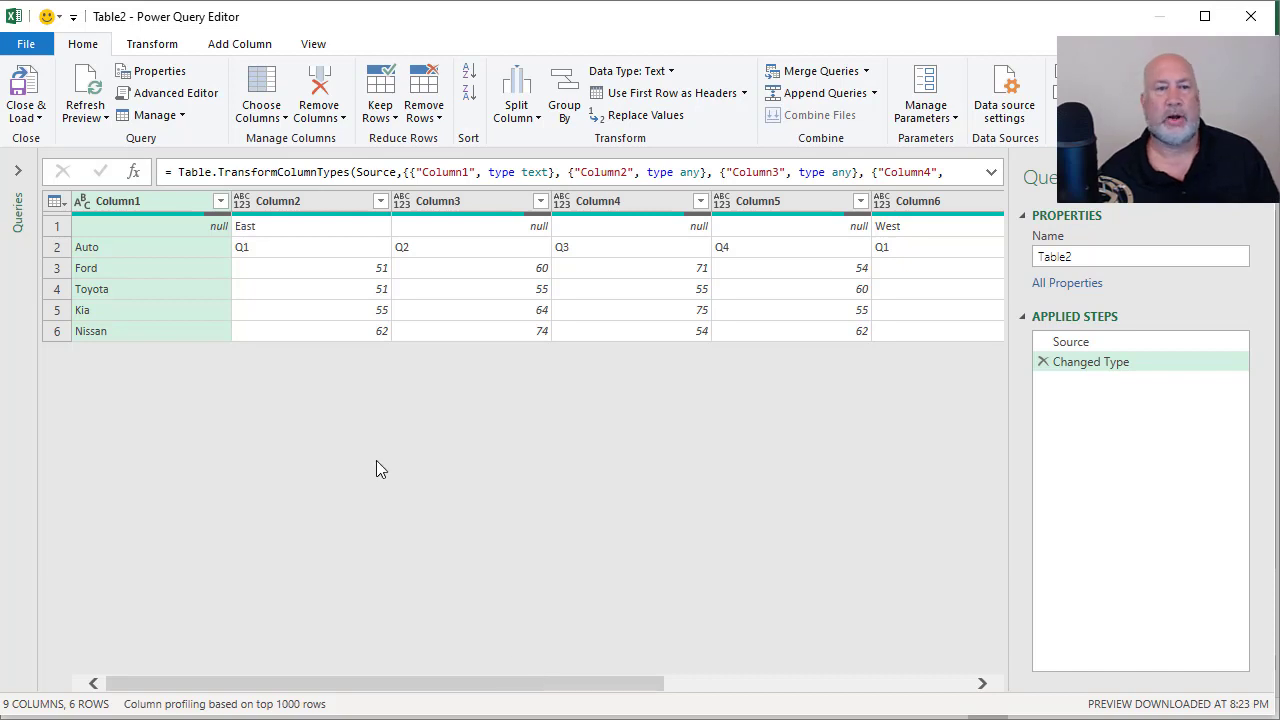
# Show the Transform ribbon commands for query Table2
pyautogui.click(152, 44)
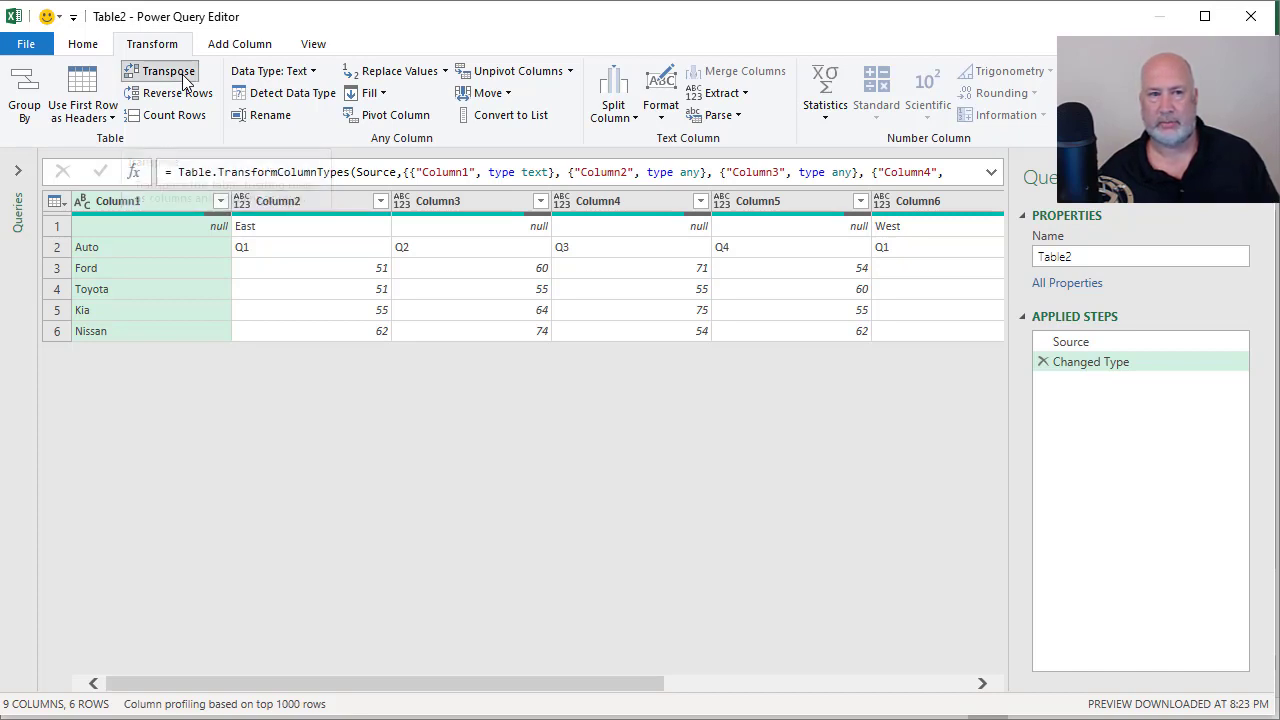
# Transpose the table, fill East/West down Column1, and promote the first row to headers
pyautogui.click(168, 72)
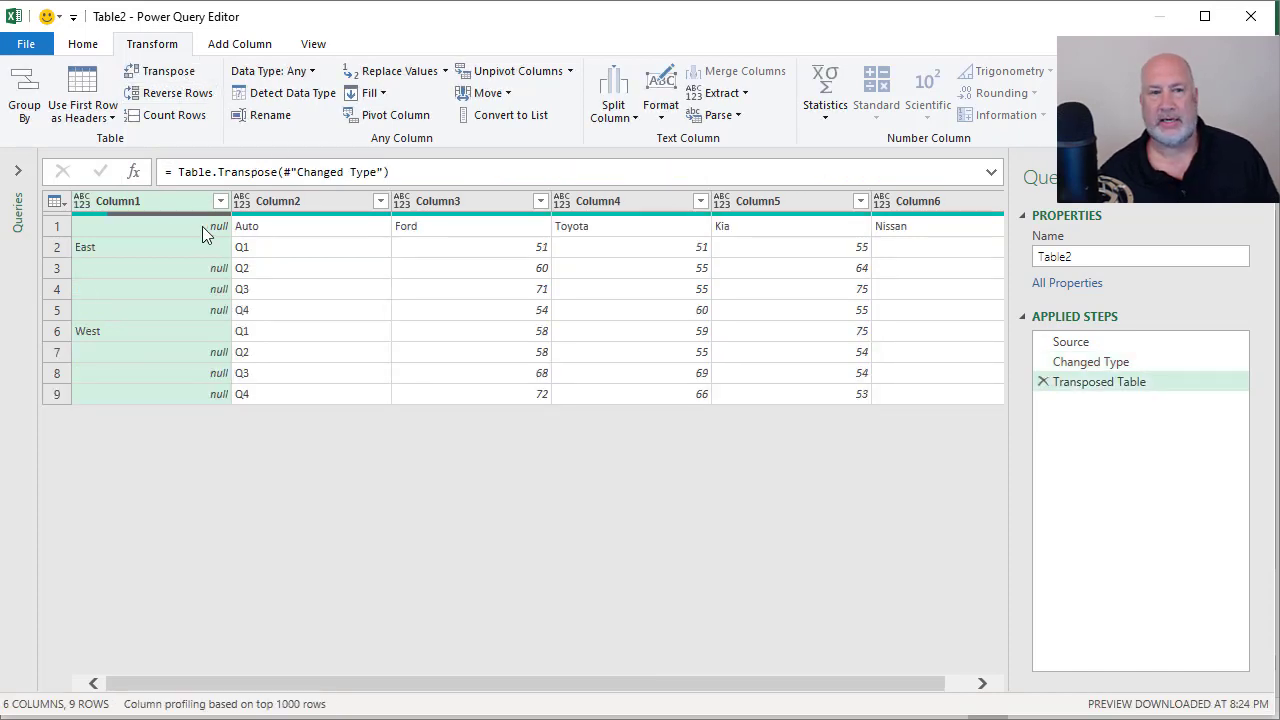
pyautogui.rightClick(118, 200)
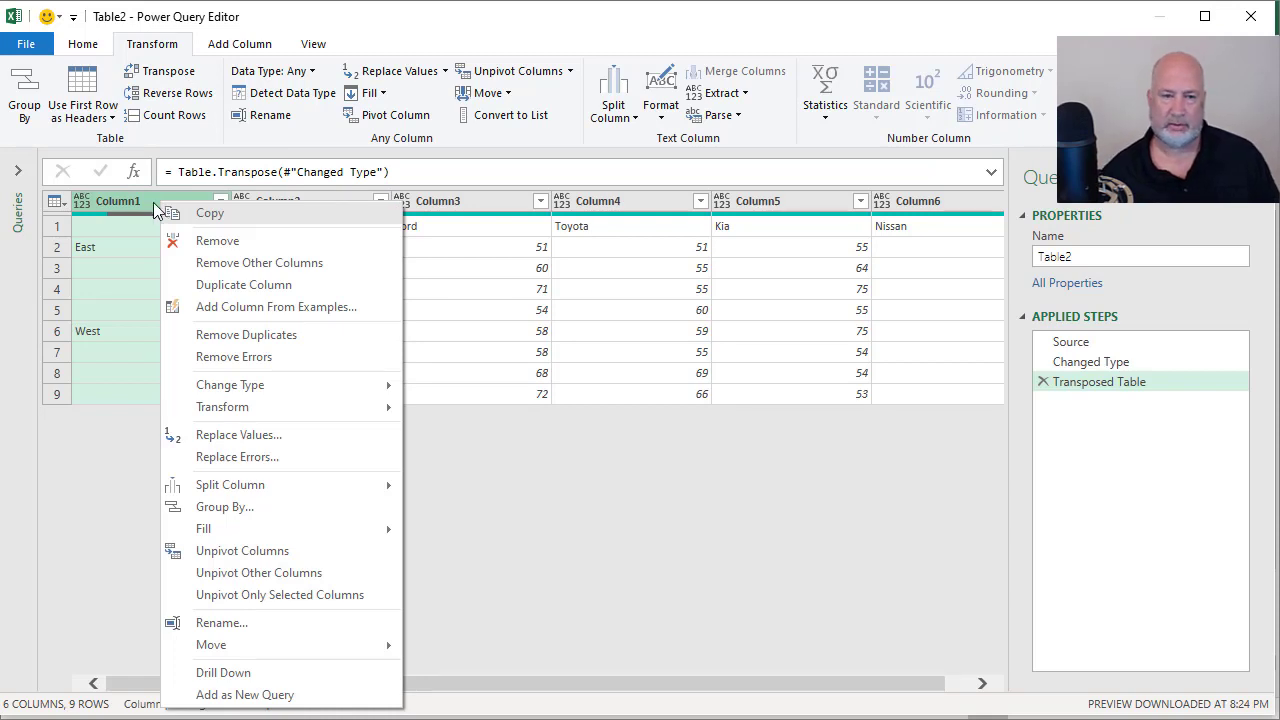
pyautogui.moveTo(204, 528)
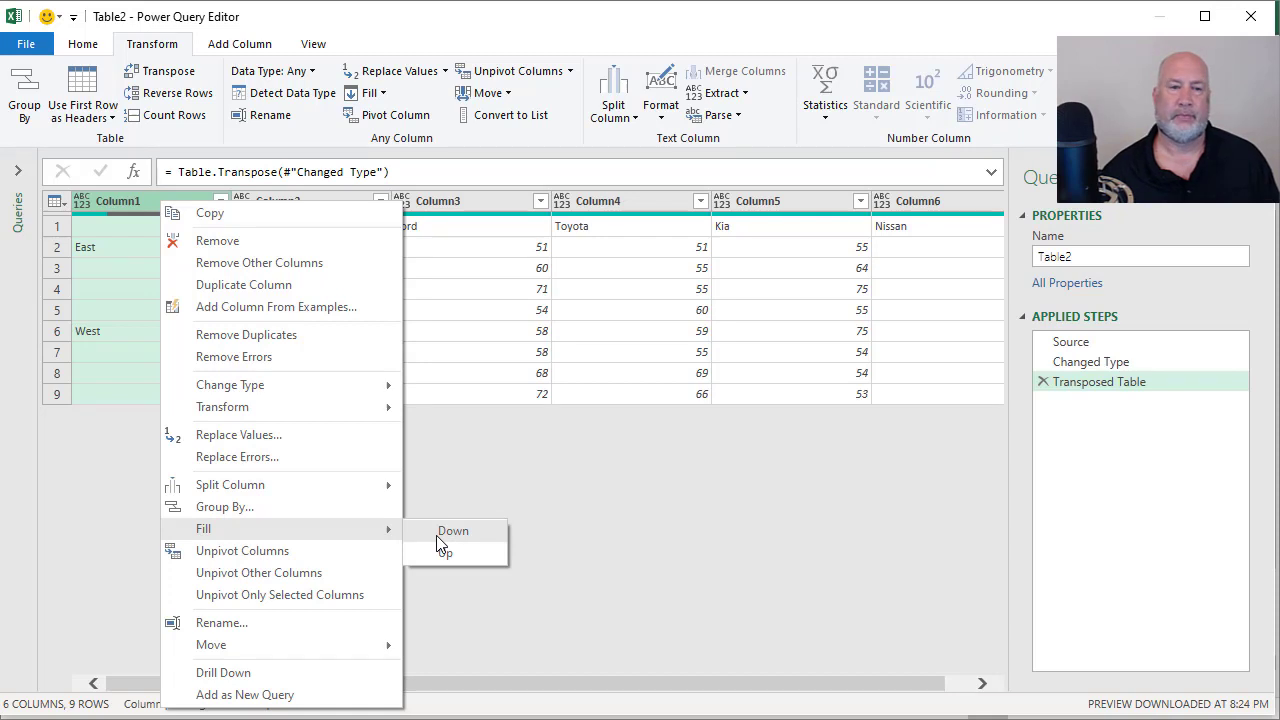
pyautogui.click(452, 530)
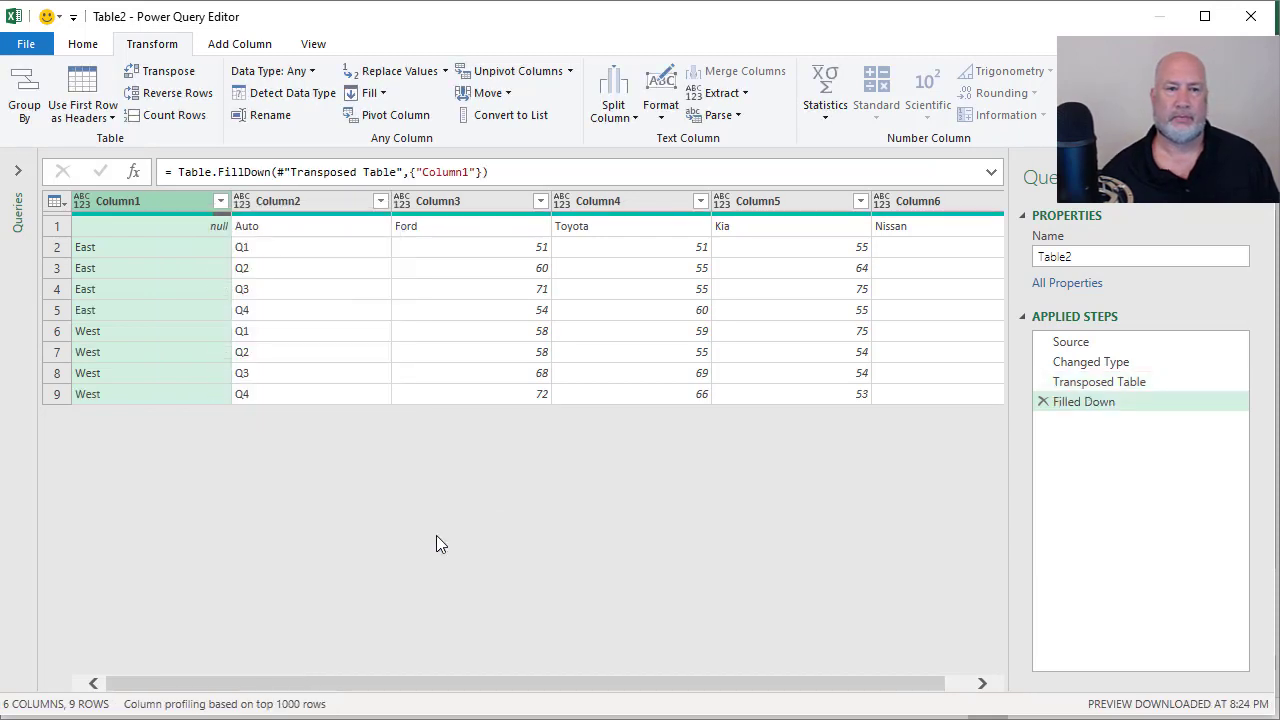
pyautogui.moveTo(170, 272)
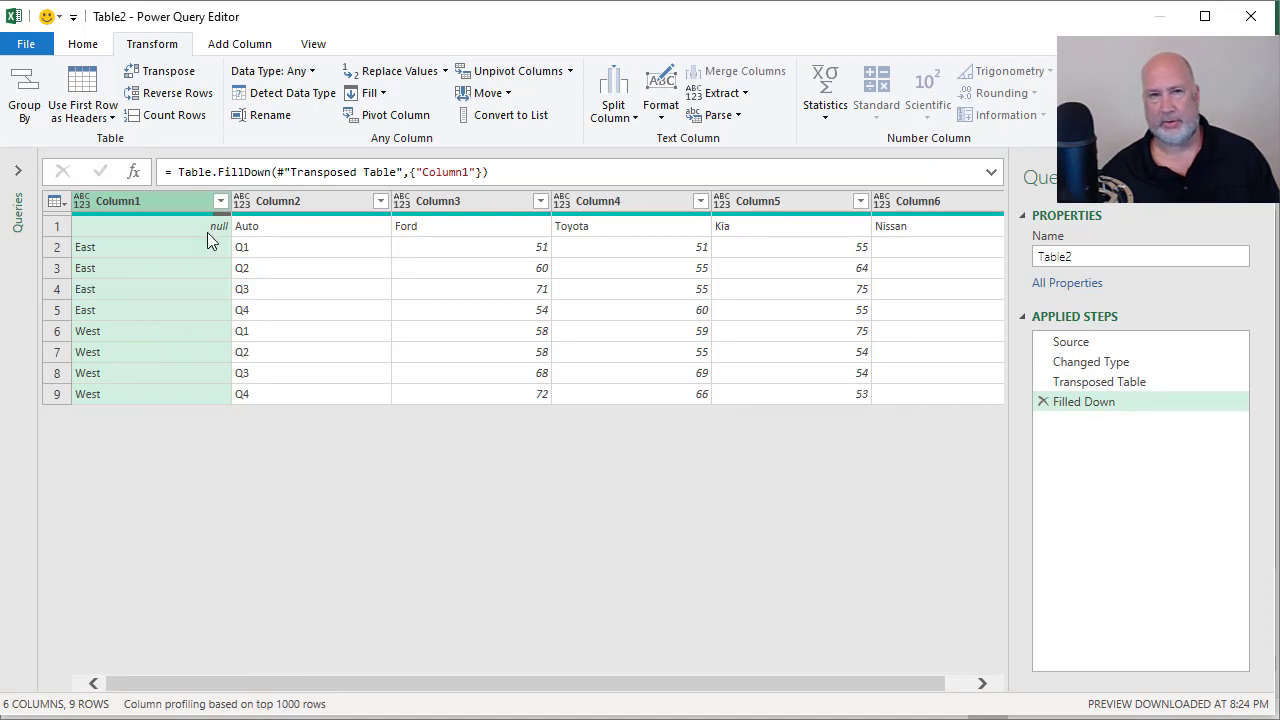
pyautogui.moveTo(268, 240)
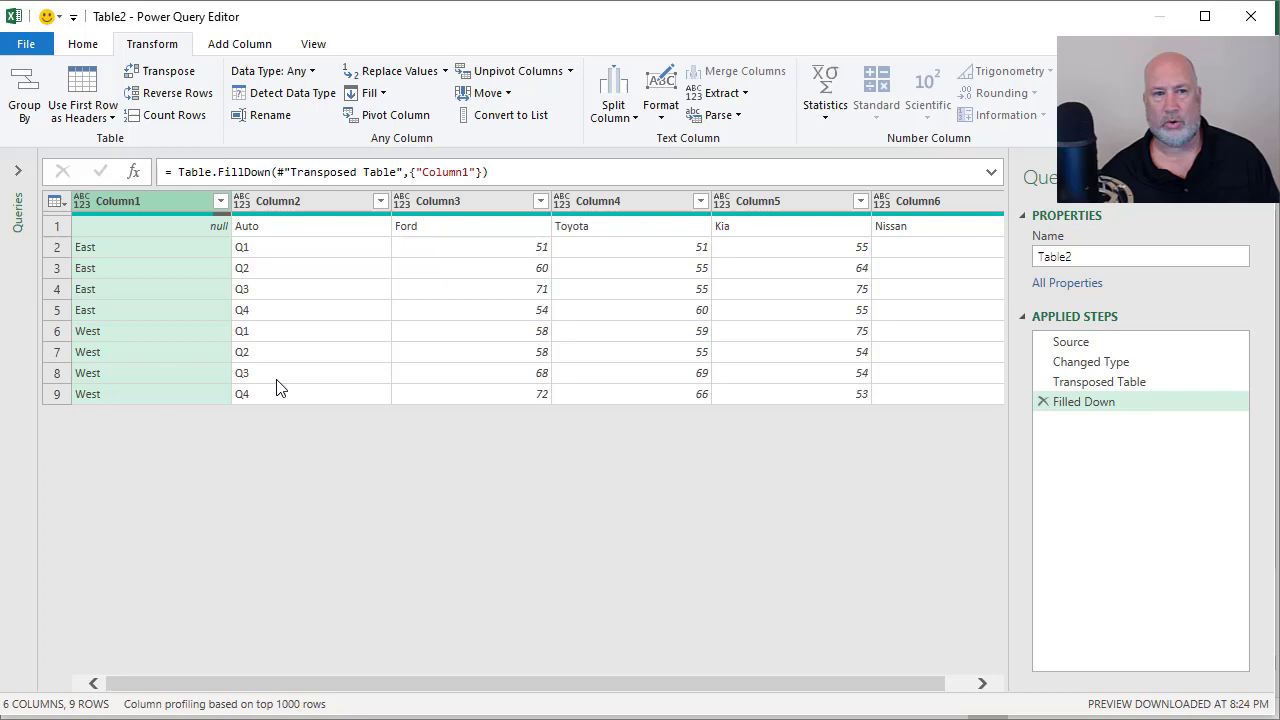
pyautogui.moveTo(936, 254)
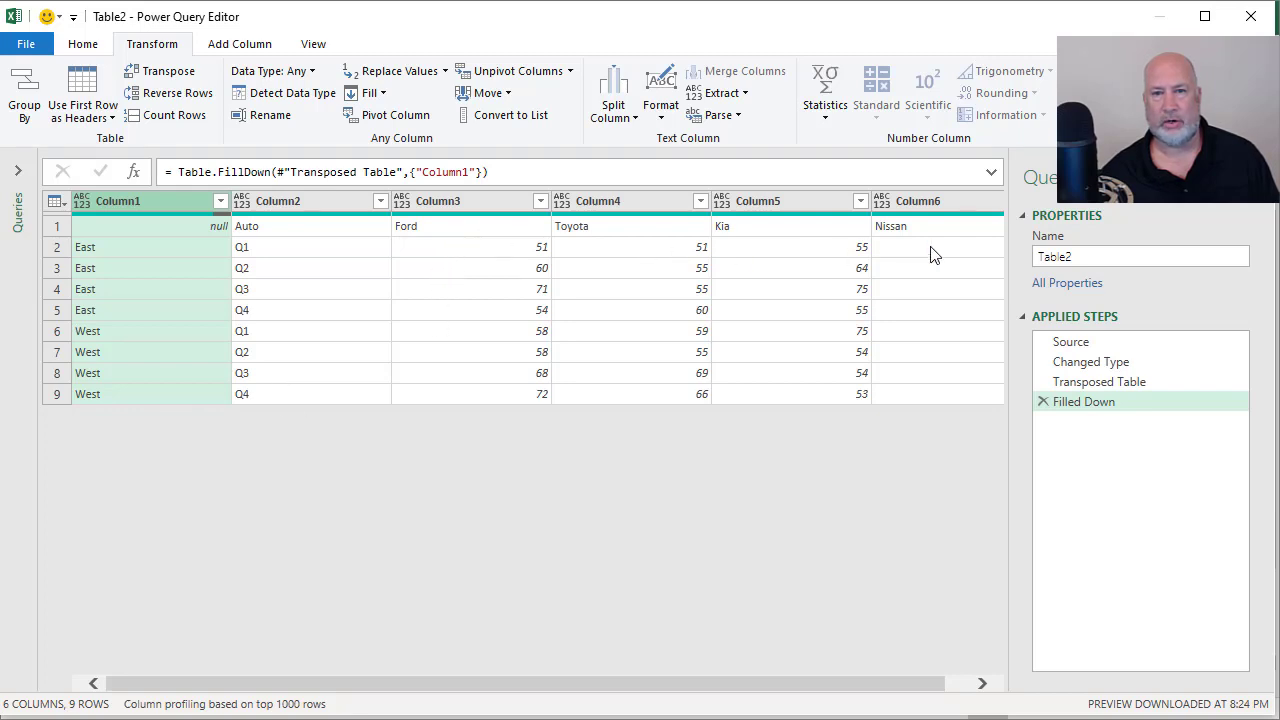
pyautogui.moveTo(376, 308)
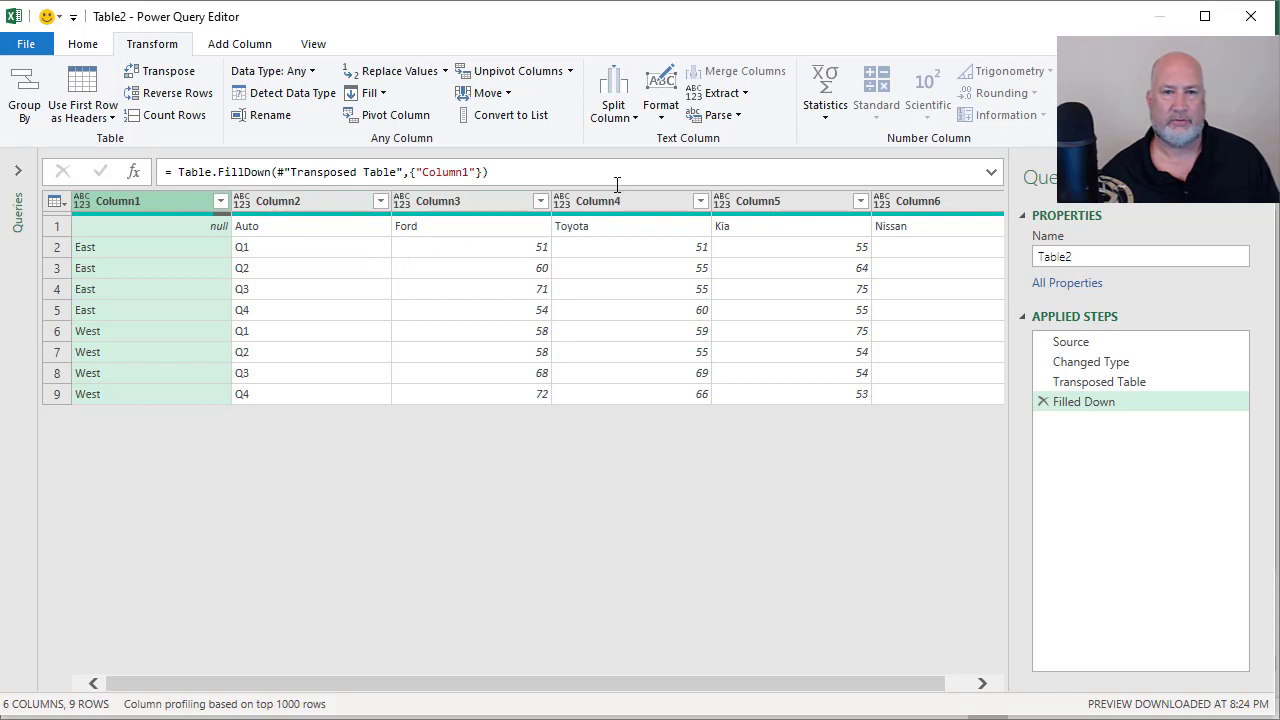
pyautogui.moveTo(448, 234)
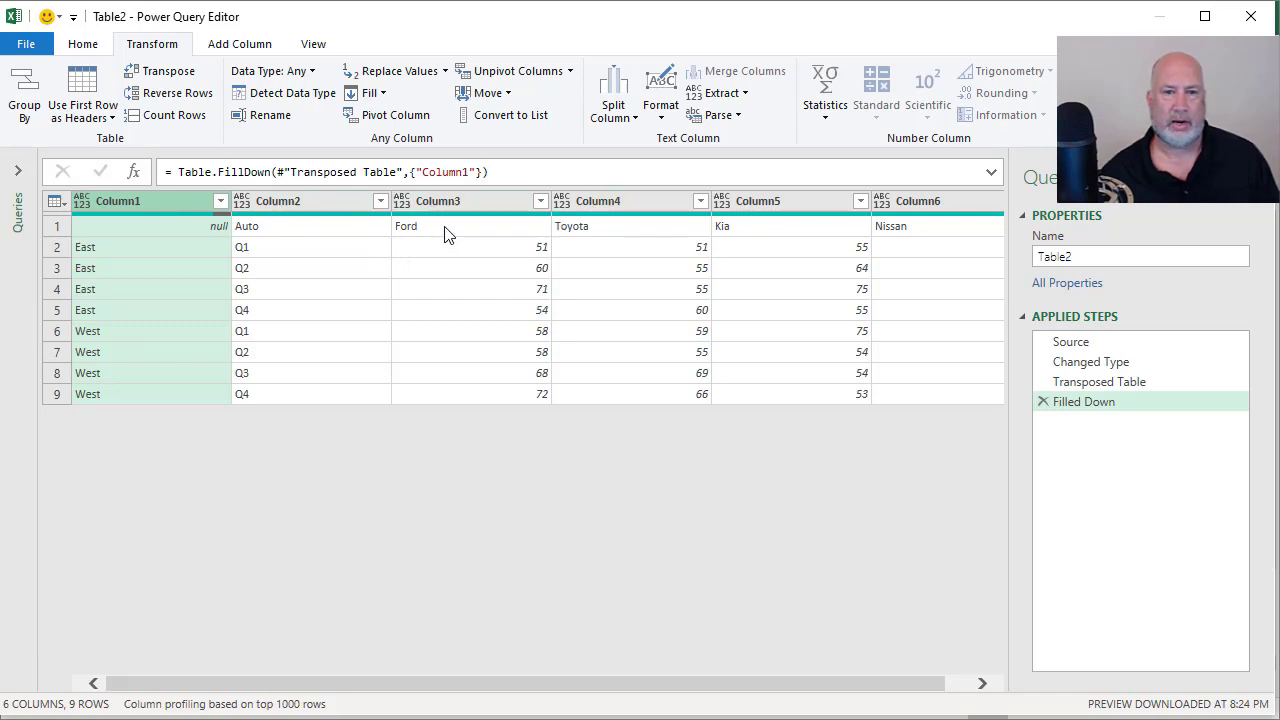
pyautogui.moveTo(490, 224)
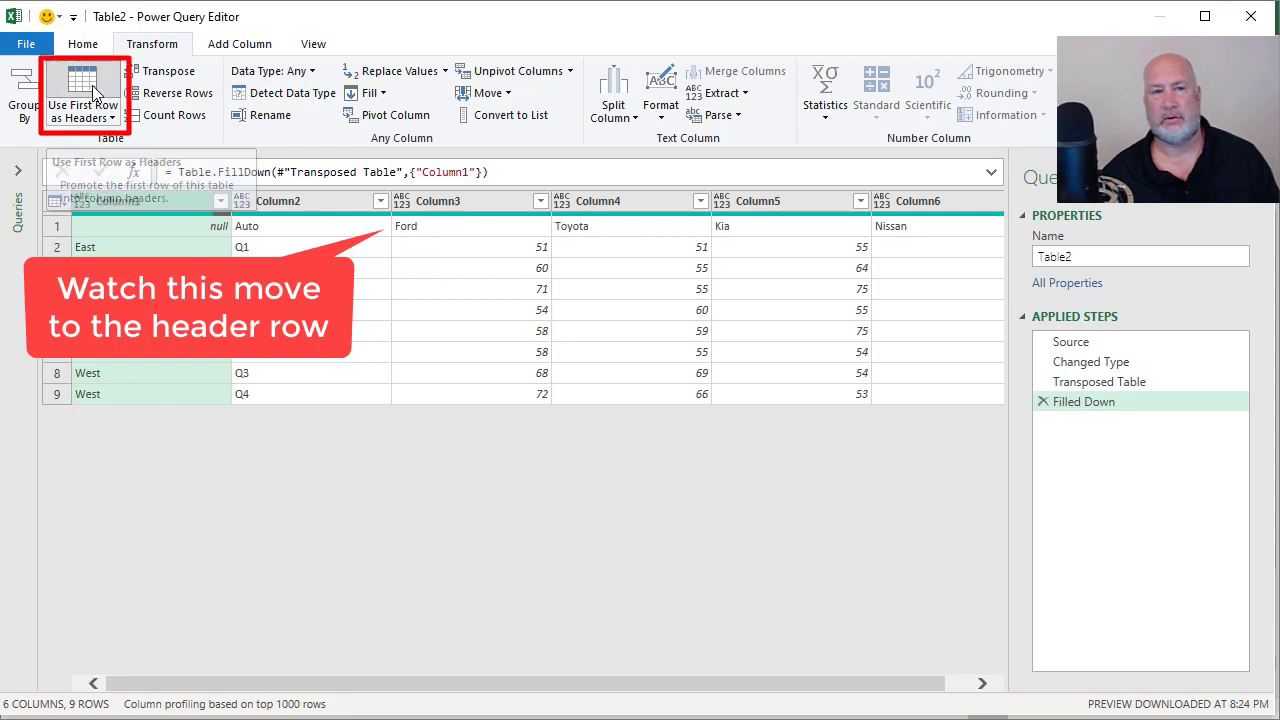
pyautogui.click(84, 96)
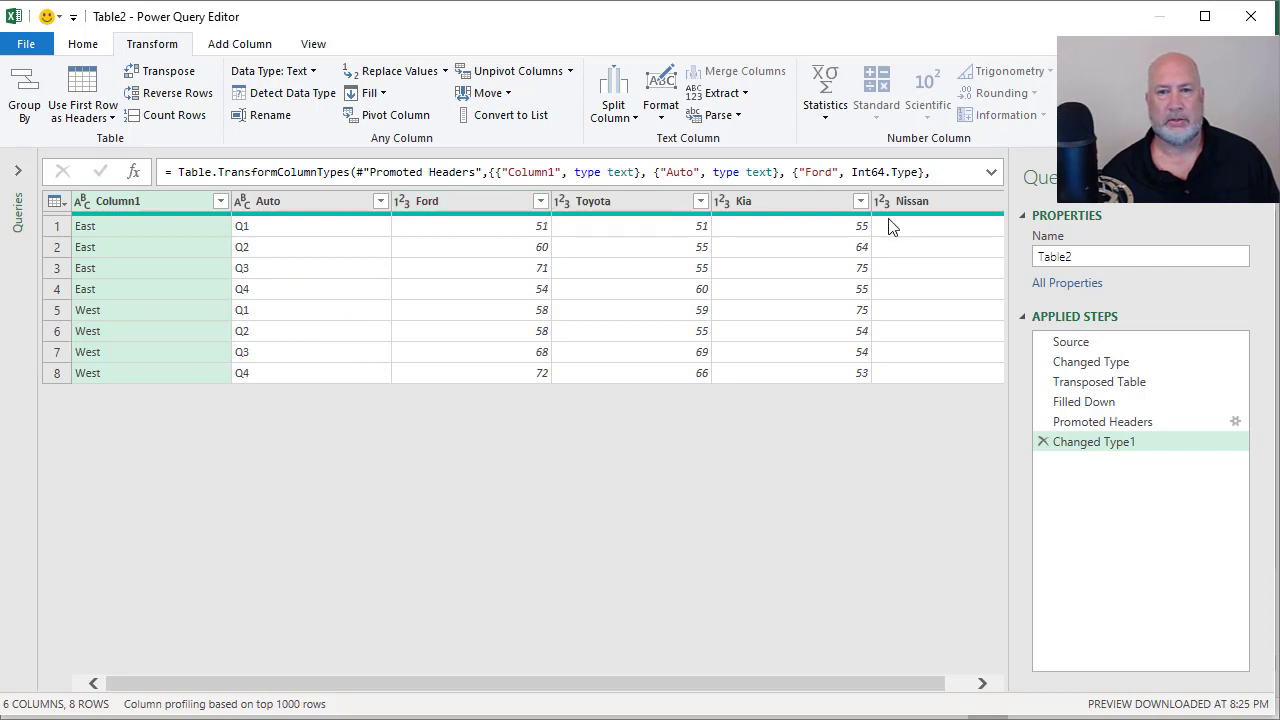
pyautogui.moveTo(416, 210)
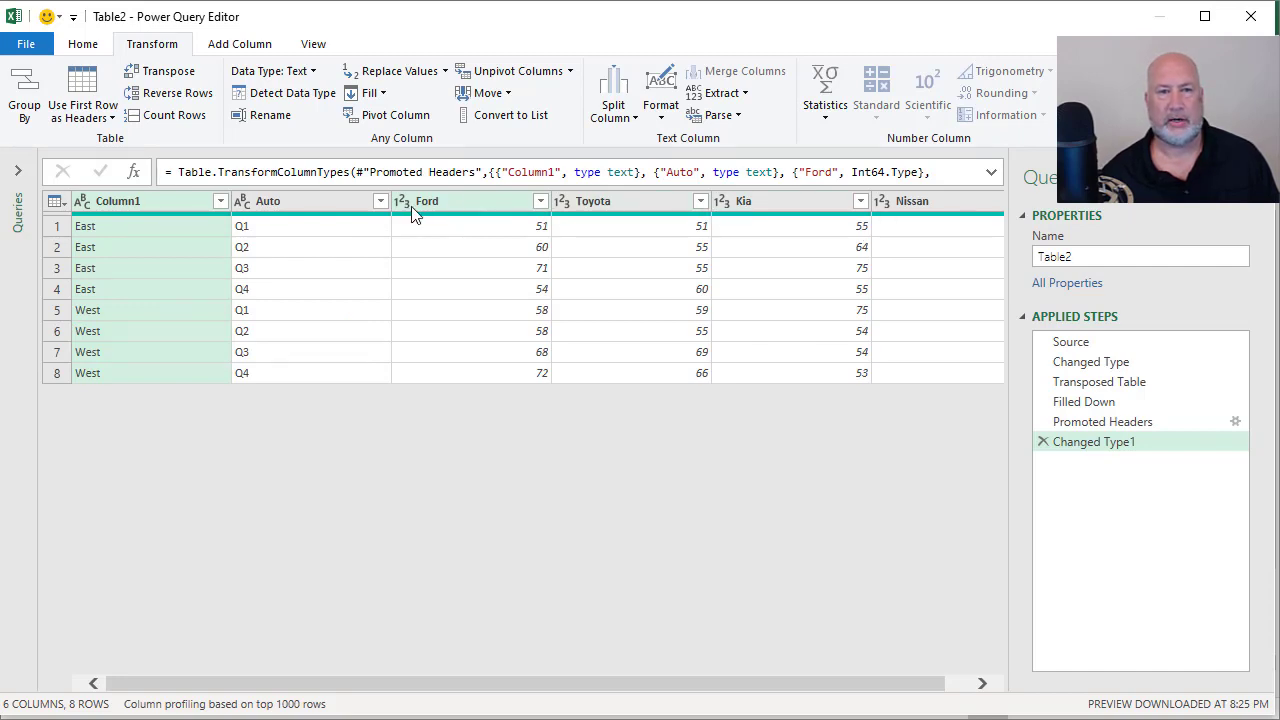
pyautogui.moveTo(452, 218)
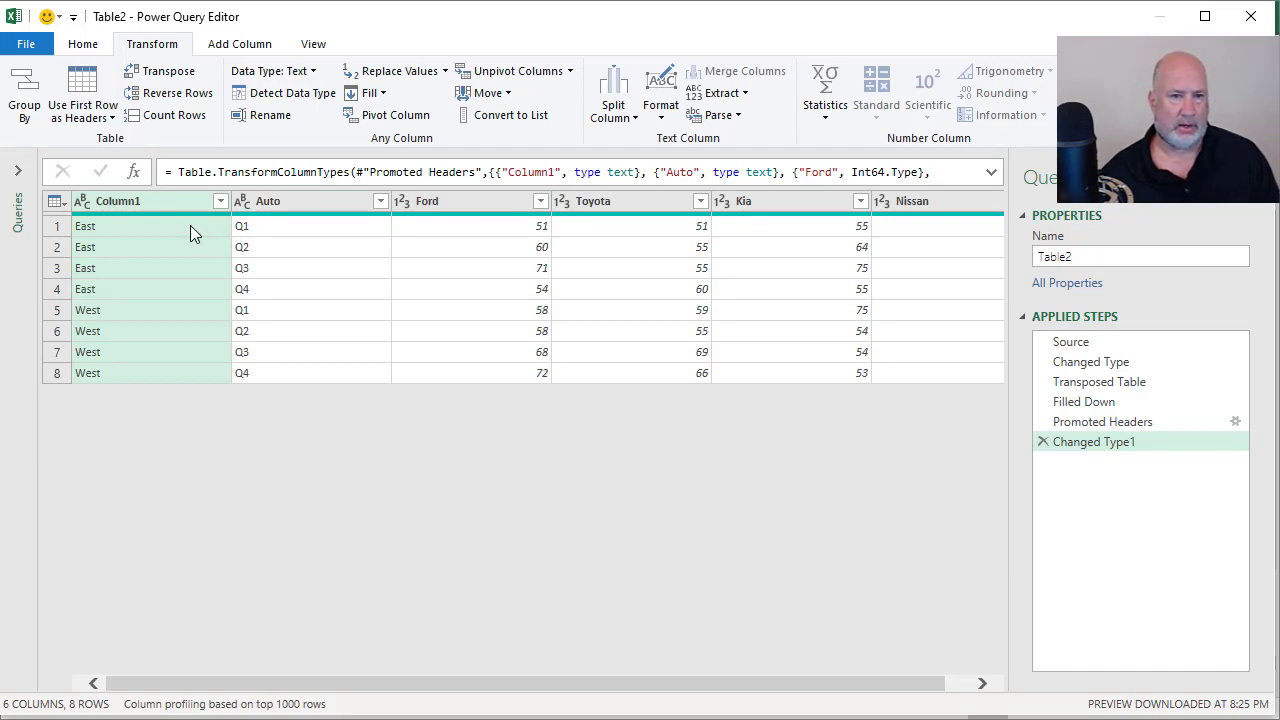
pyautogui.moveTo(128, 206)
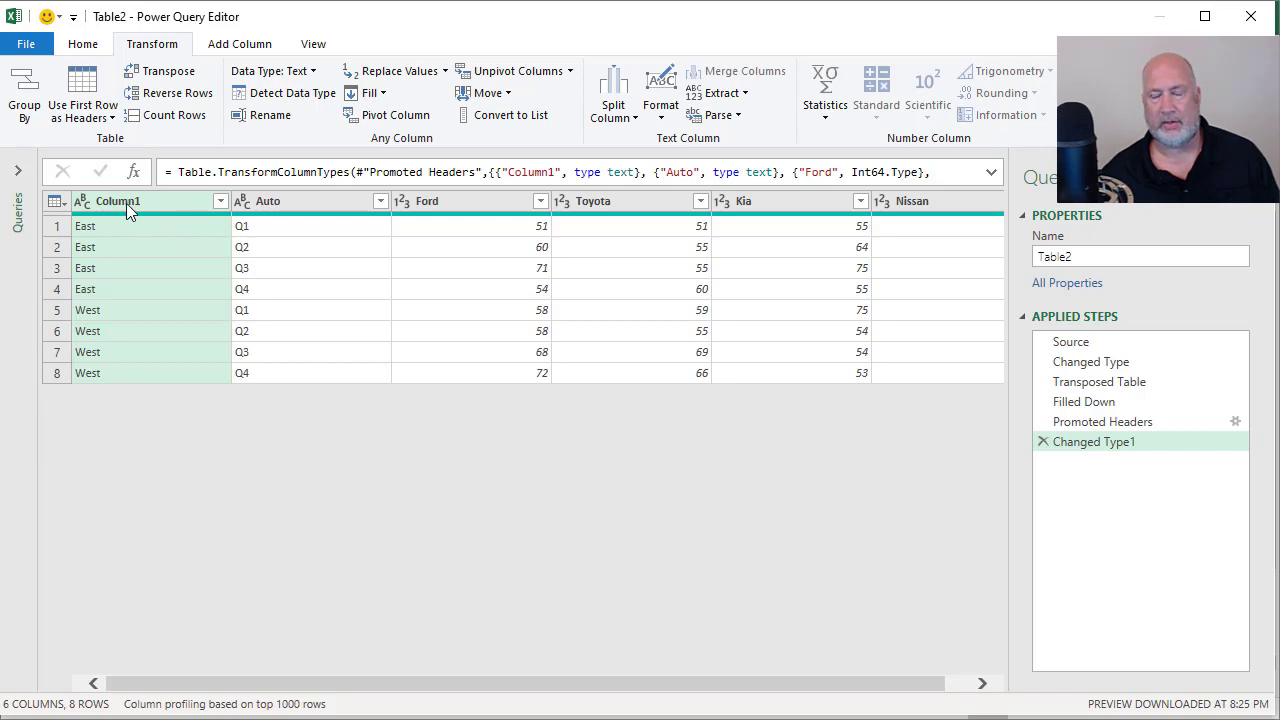
# Rename the Column1 header to Region
pyautogui.doubleClick(118, 200)
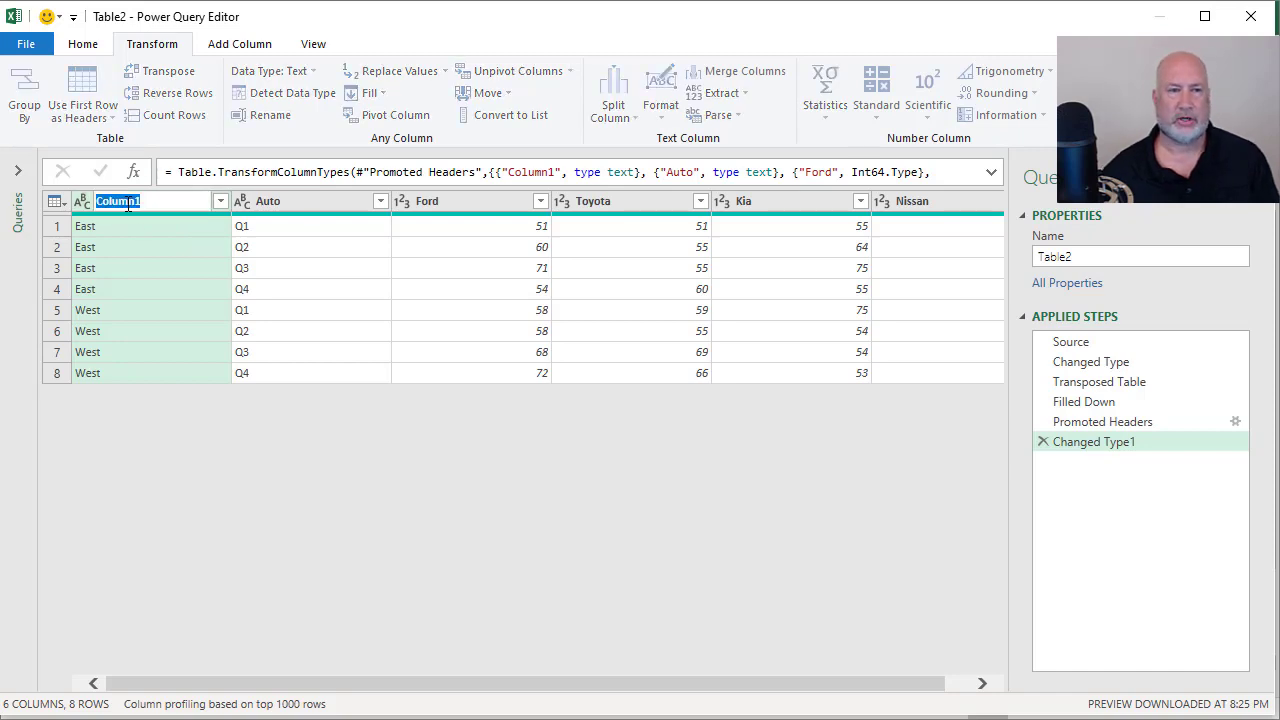
pyautogui.write('Region')
pyautogui.click(312, 200)
pyautogui.write('Quarters')
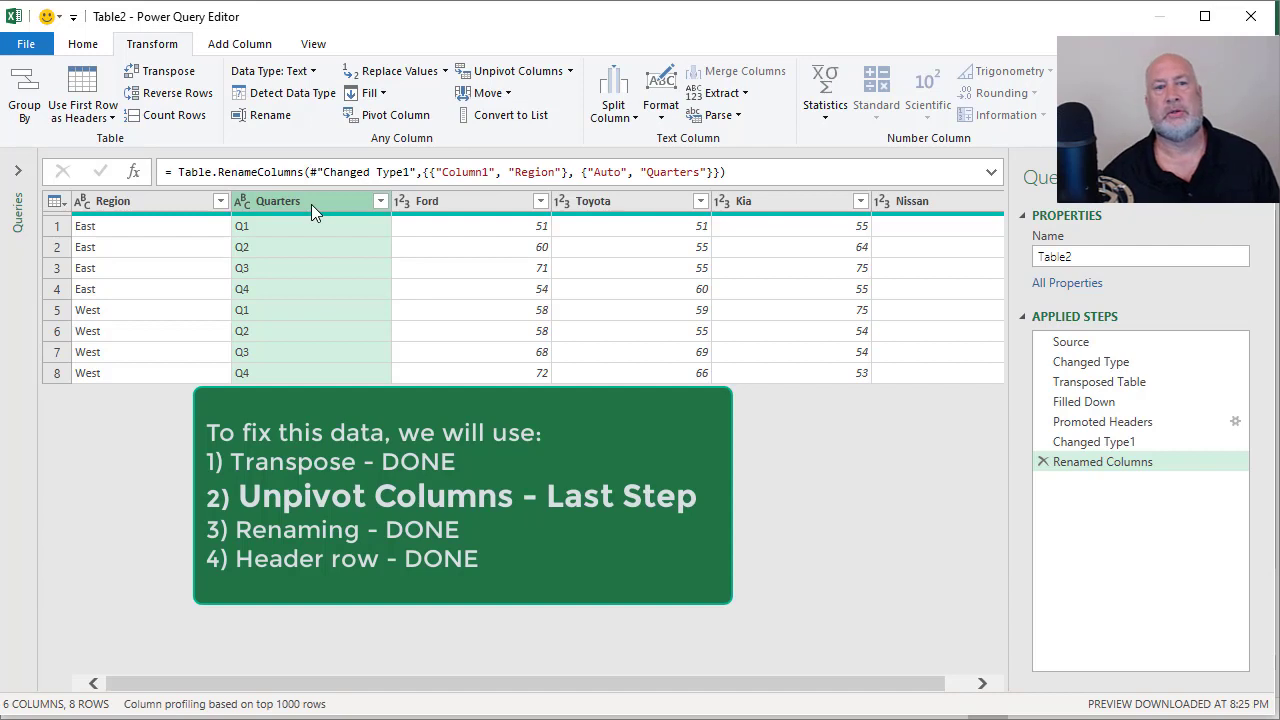
pyautogui.moveTo(440, 252)
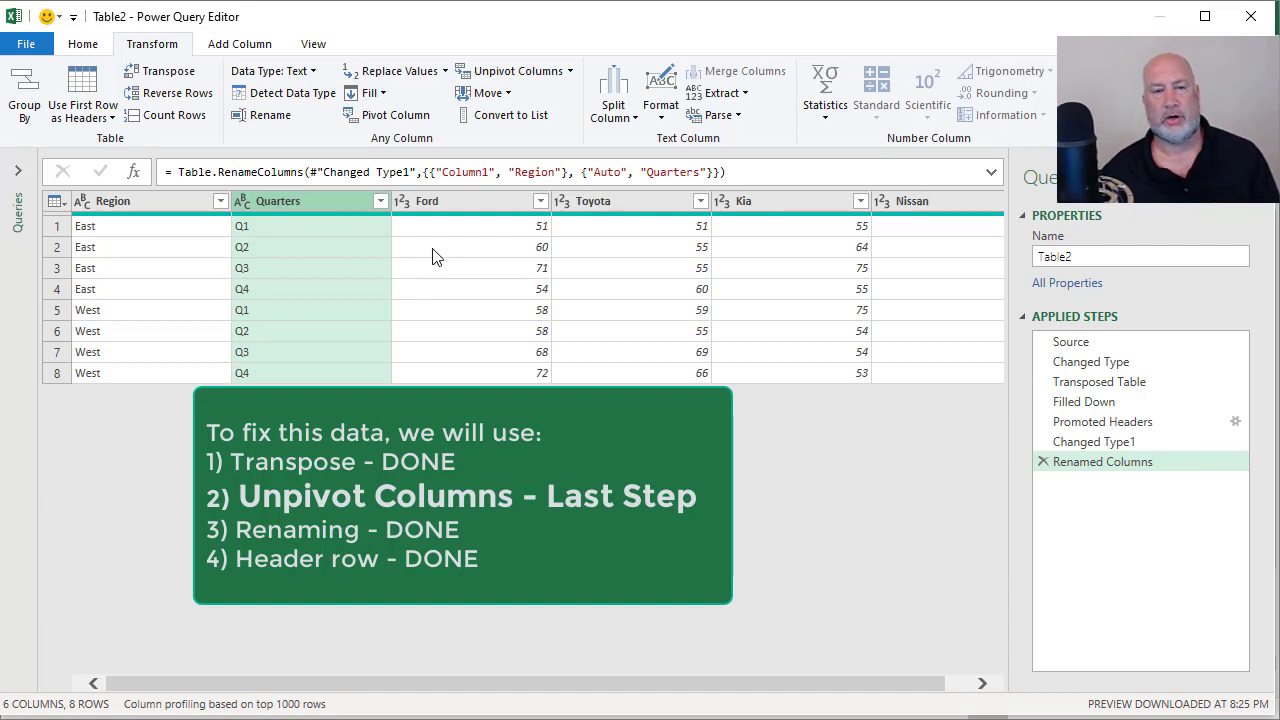
# Unpivot the Ford through Nissan columns into Attribute and Value, giving 32 rows
pyautogui.click(428, 200)
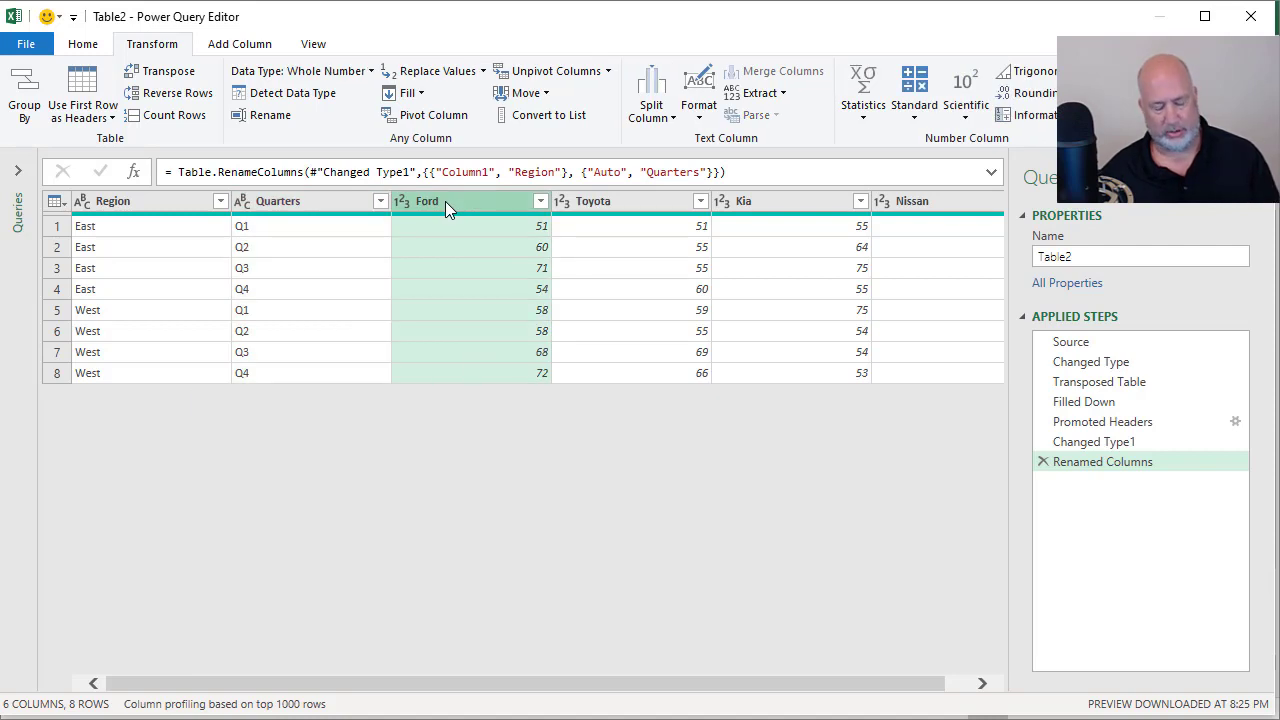
pyautogui.moveTo(520, 212)
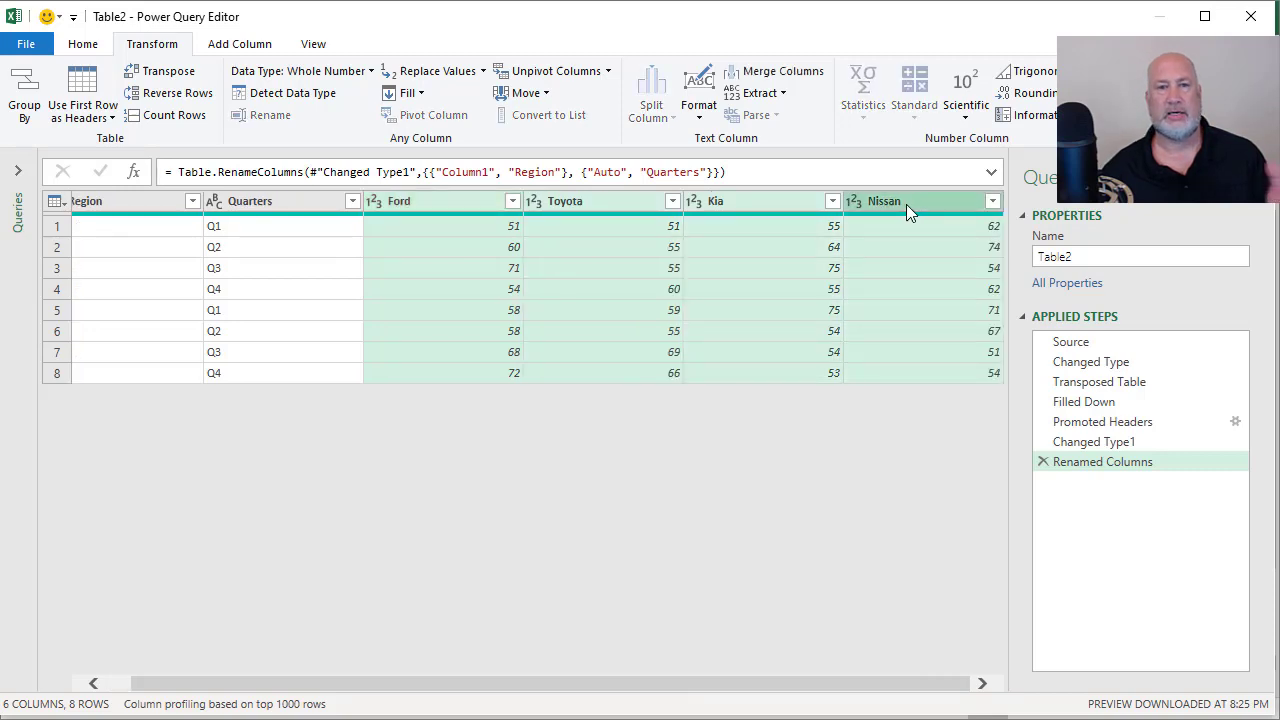
pyautogui.rightClick(600, 200)
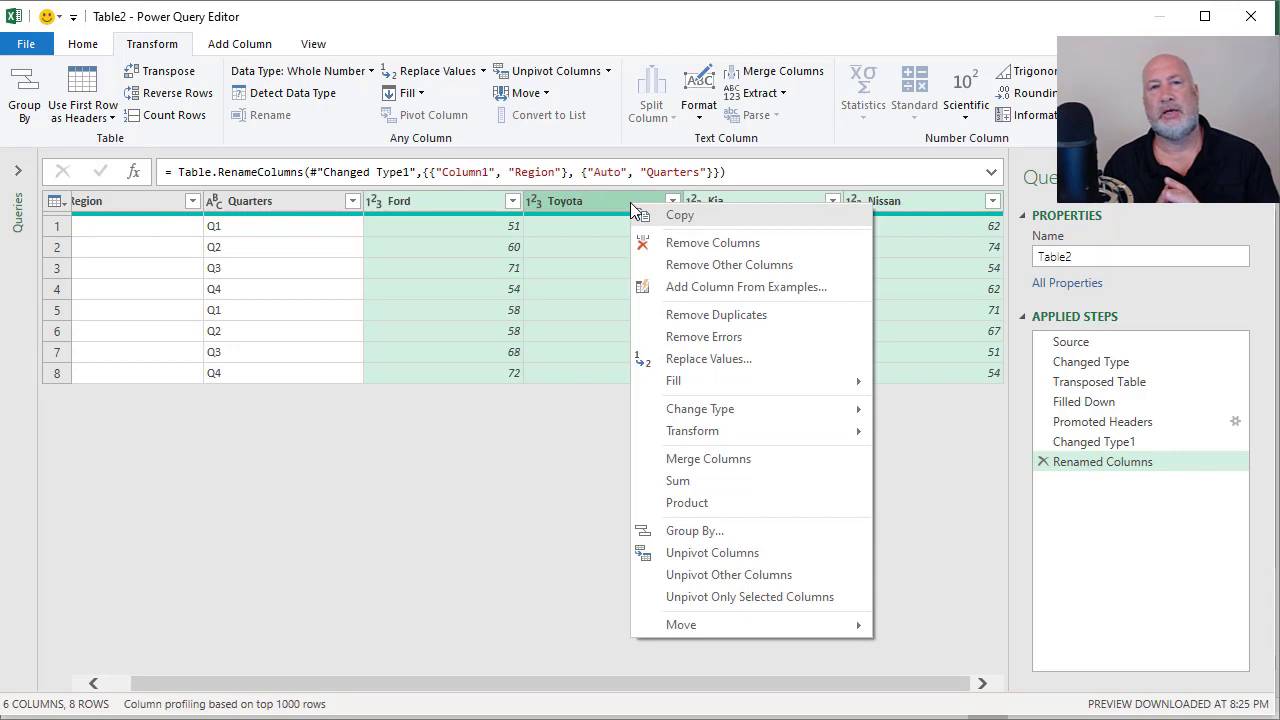
pyautogui.moveTo(736, 532)
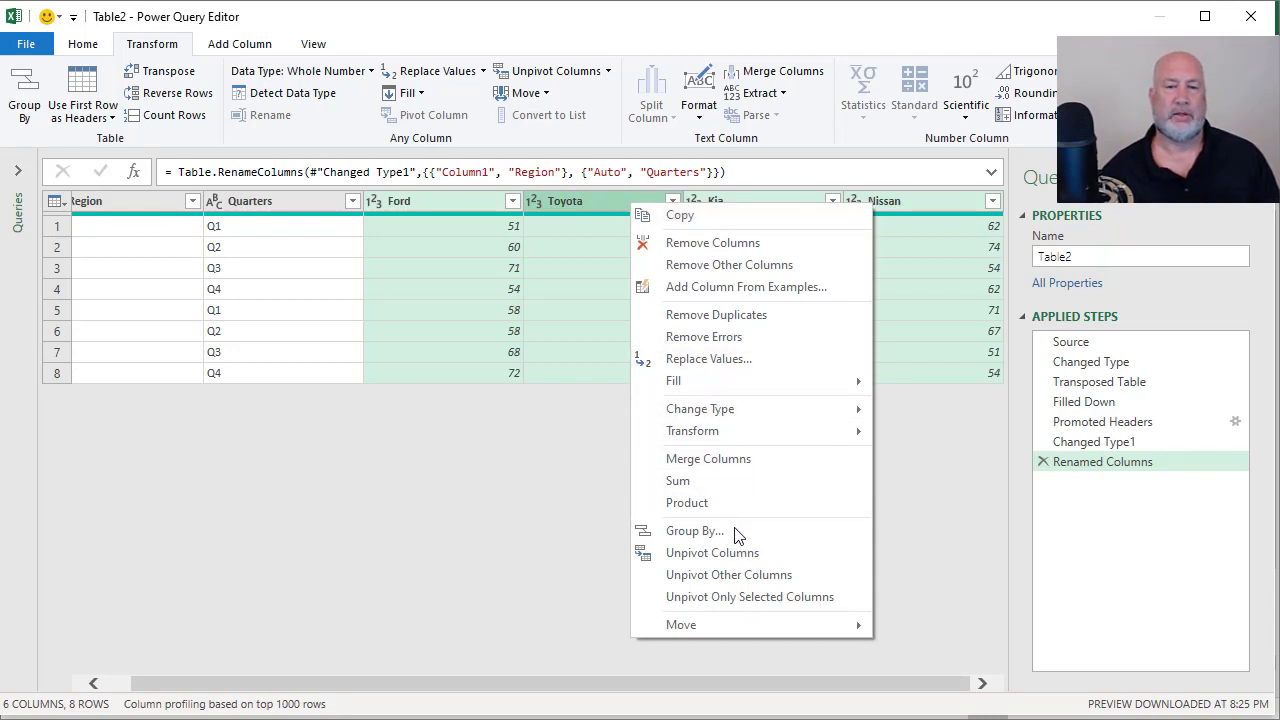
pyautogui.moveTo(712, 552)
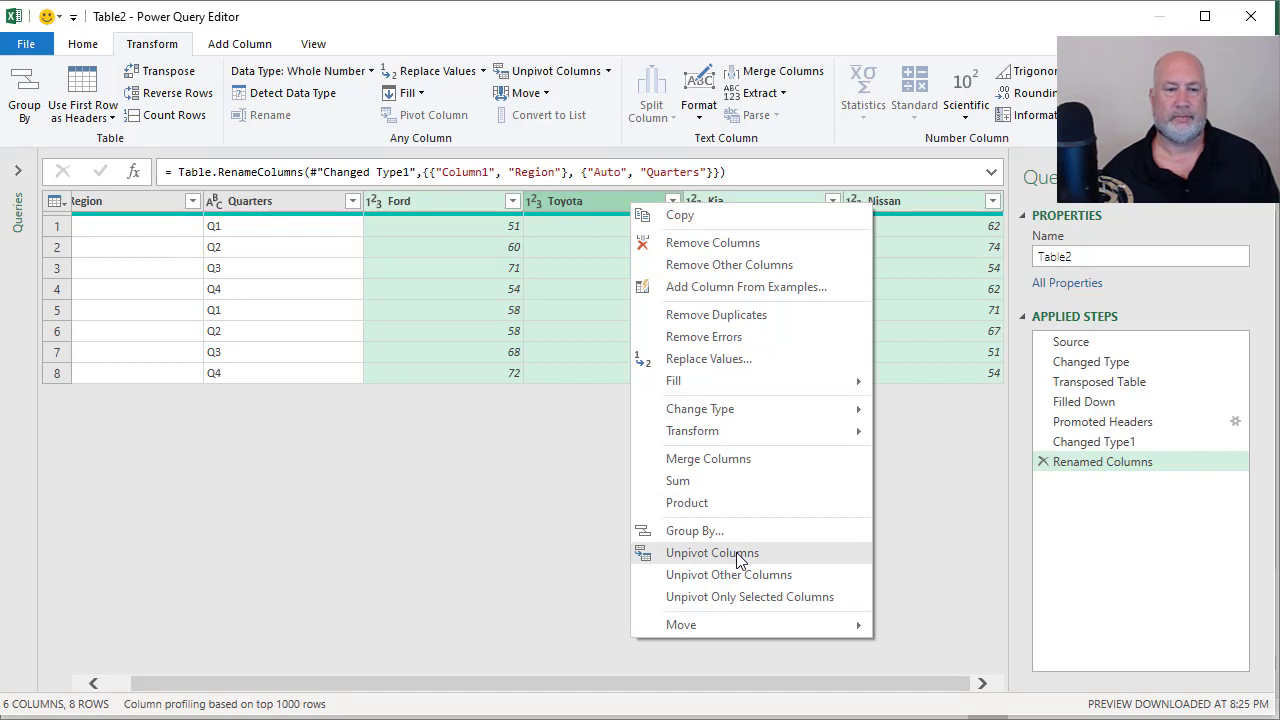
pyautogui.click(728, 574)
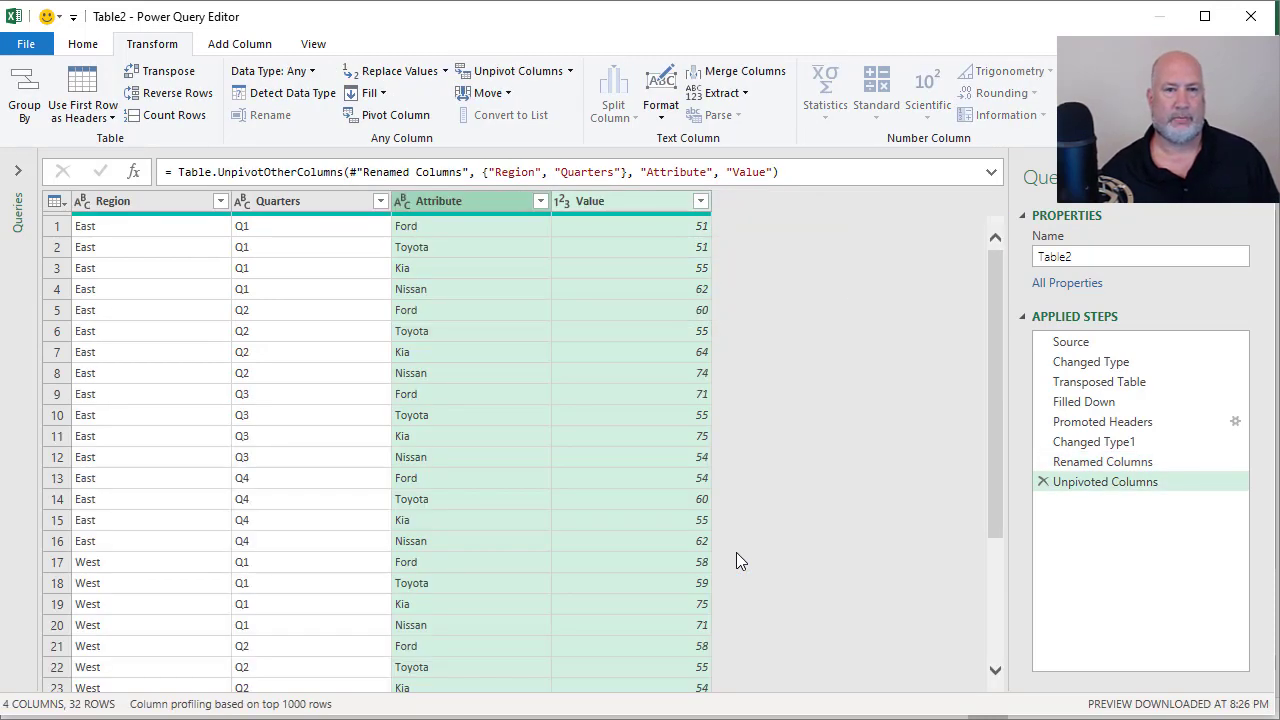
pyautogui.moveTo(590, 220)
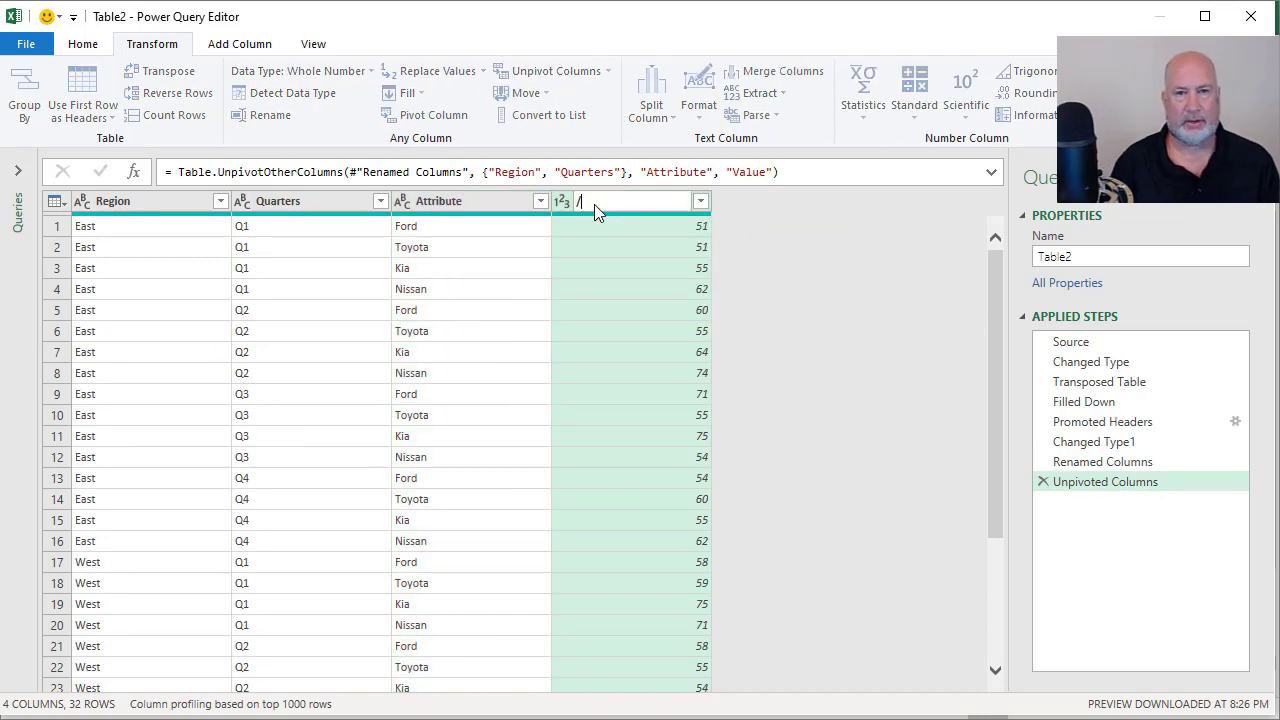
# Rename the Value column to Sales and Attribute to Car Man
pyautogui.write('Value", "Sales"}})')
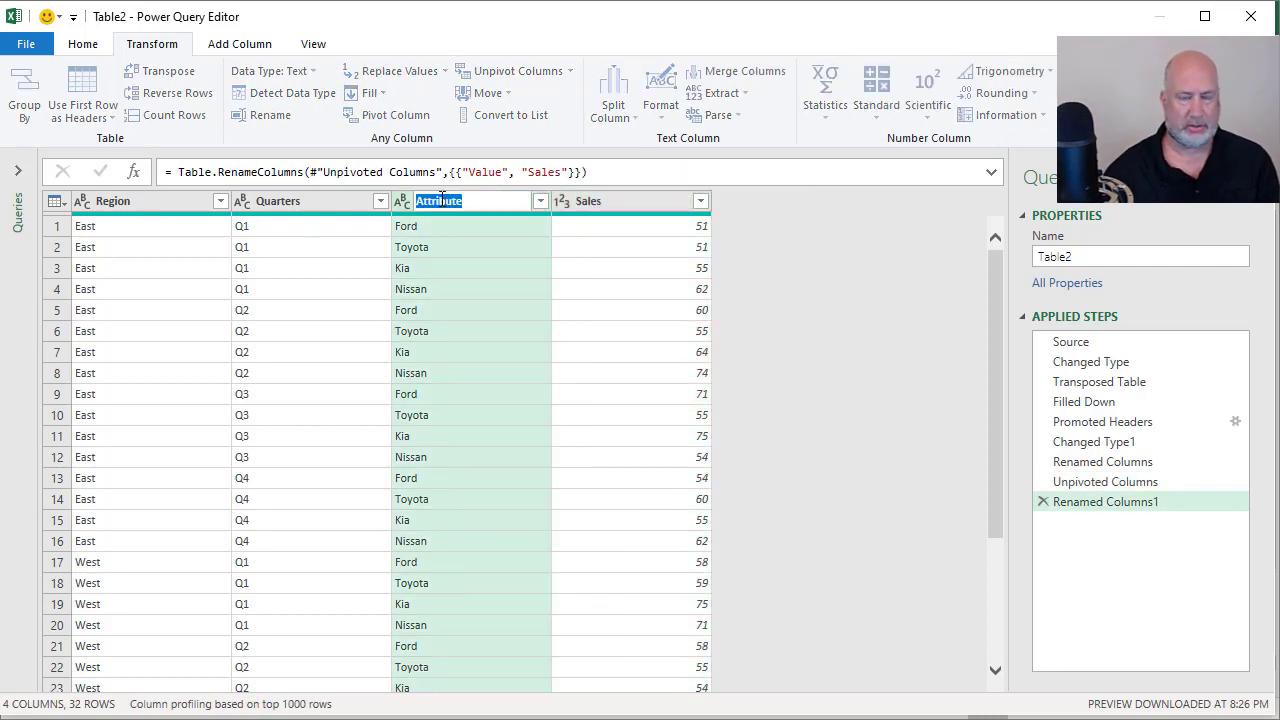
pyautogui.write('Car Man.')
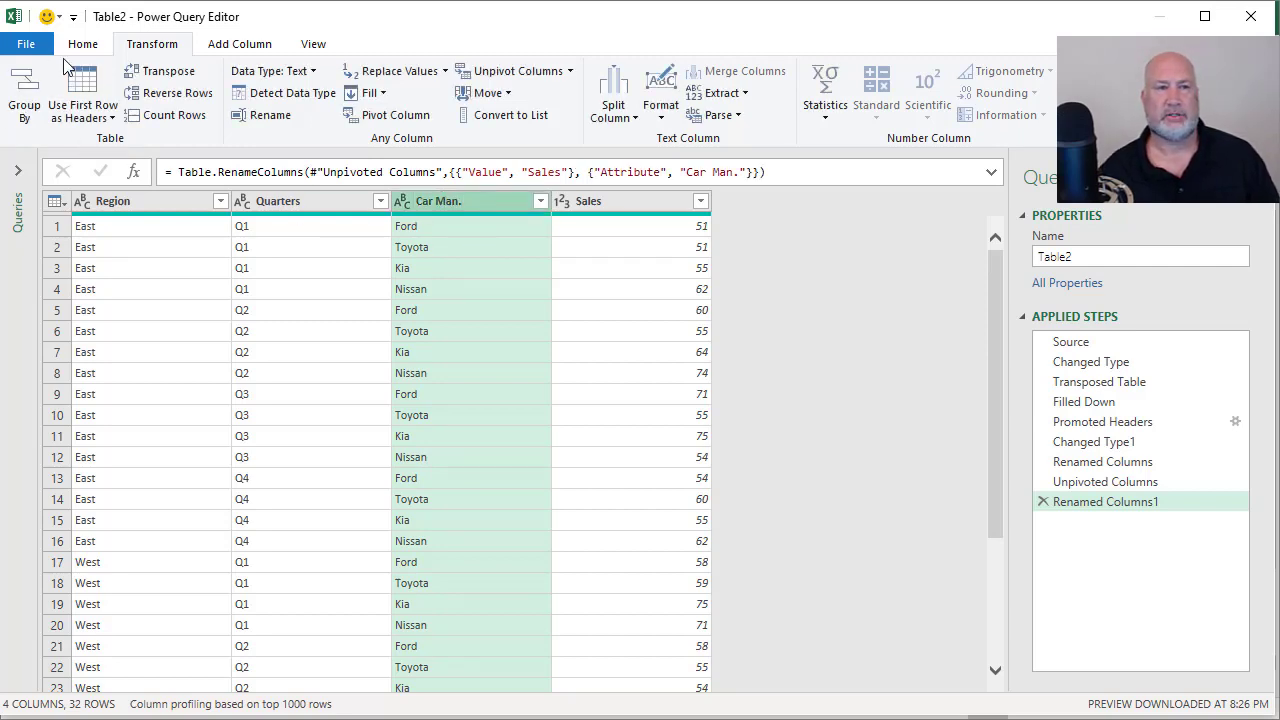
# Close & Load the query as a table on a new worksheet with 32 rows
pyautogui.click(82, 44)
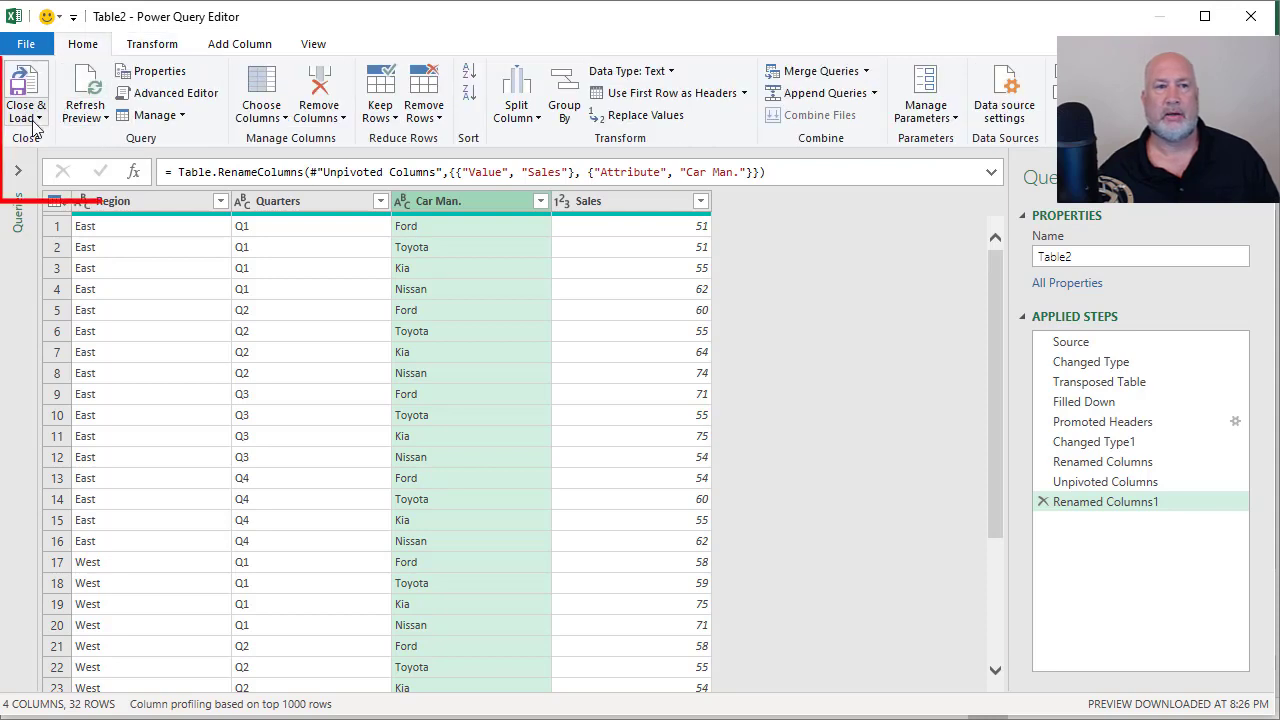
pyautogui.click(26, 96)
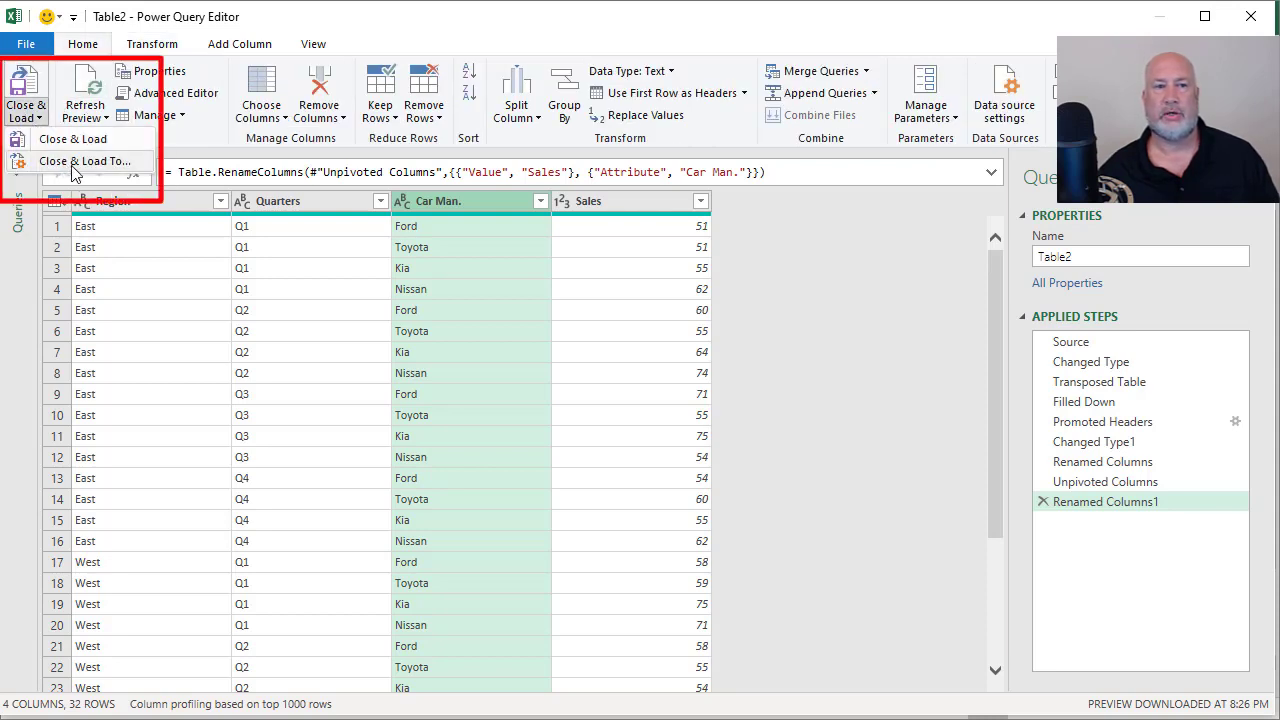
pyautogui.moveTo(72, 168)
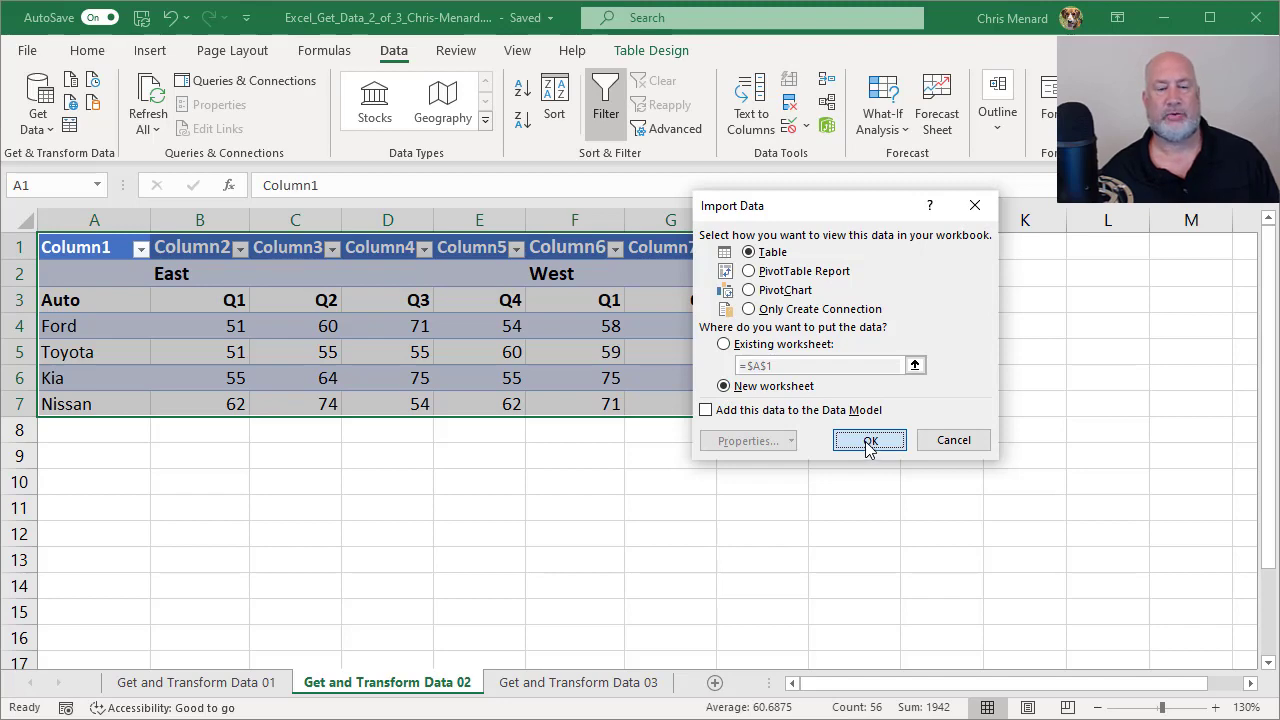
pyautogui.click(868, 440)
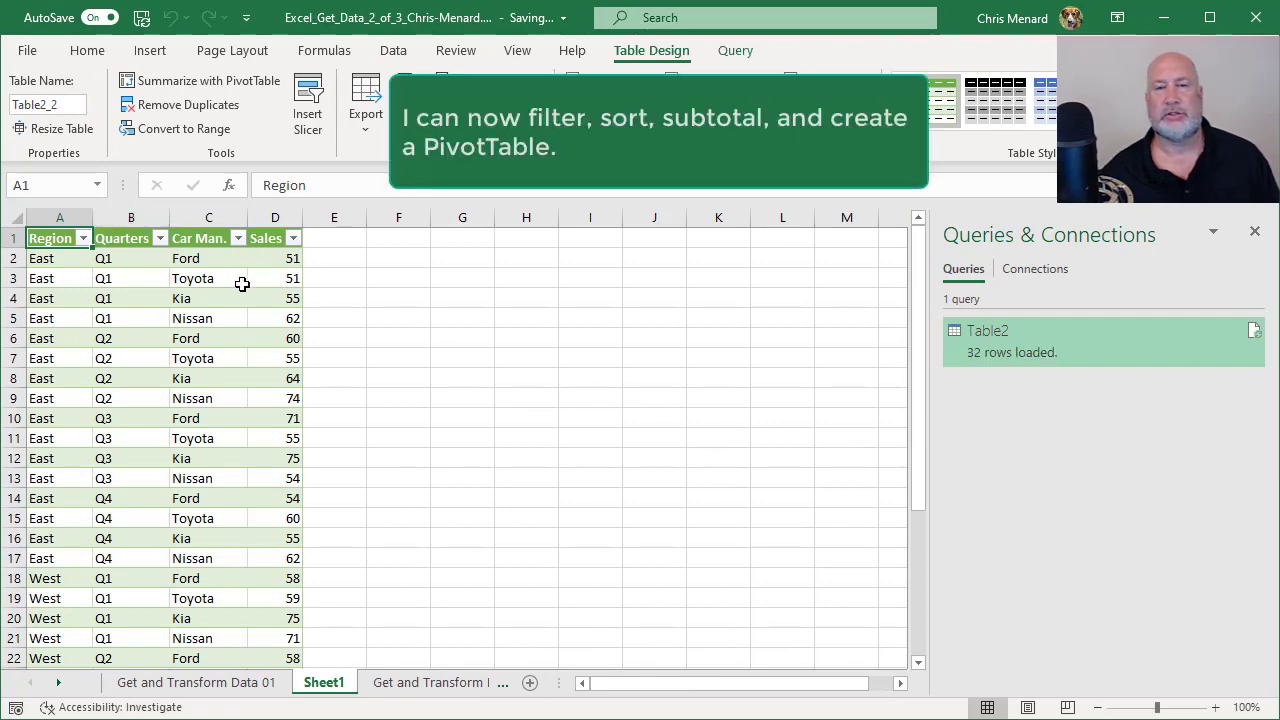
# Compare the loaded table with the source on the Get and Transform Data 02 sheet
pyautogui.click(1216, 708)
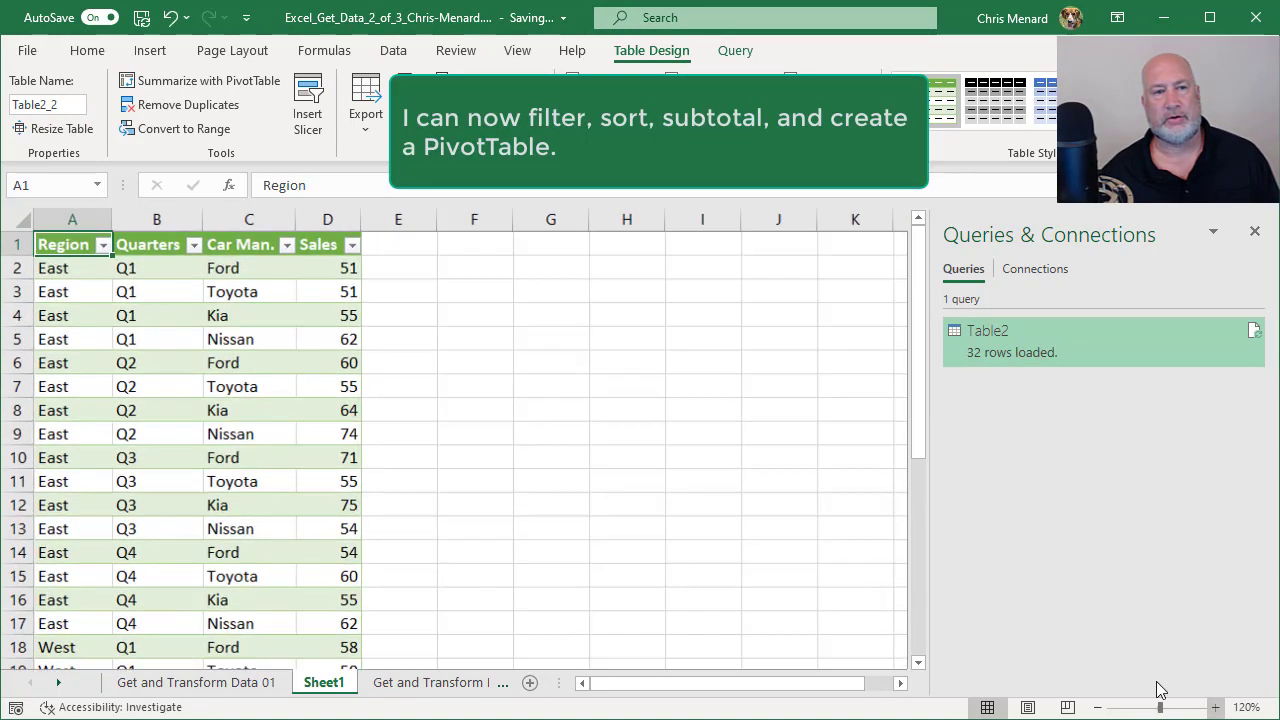
pyautogui.click(252, 316)
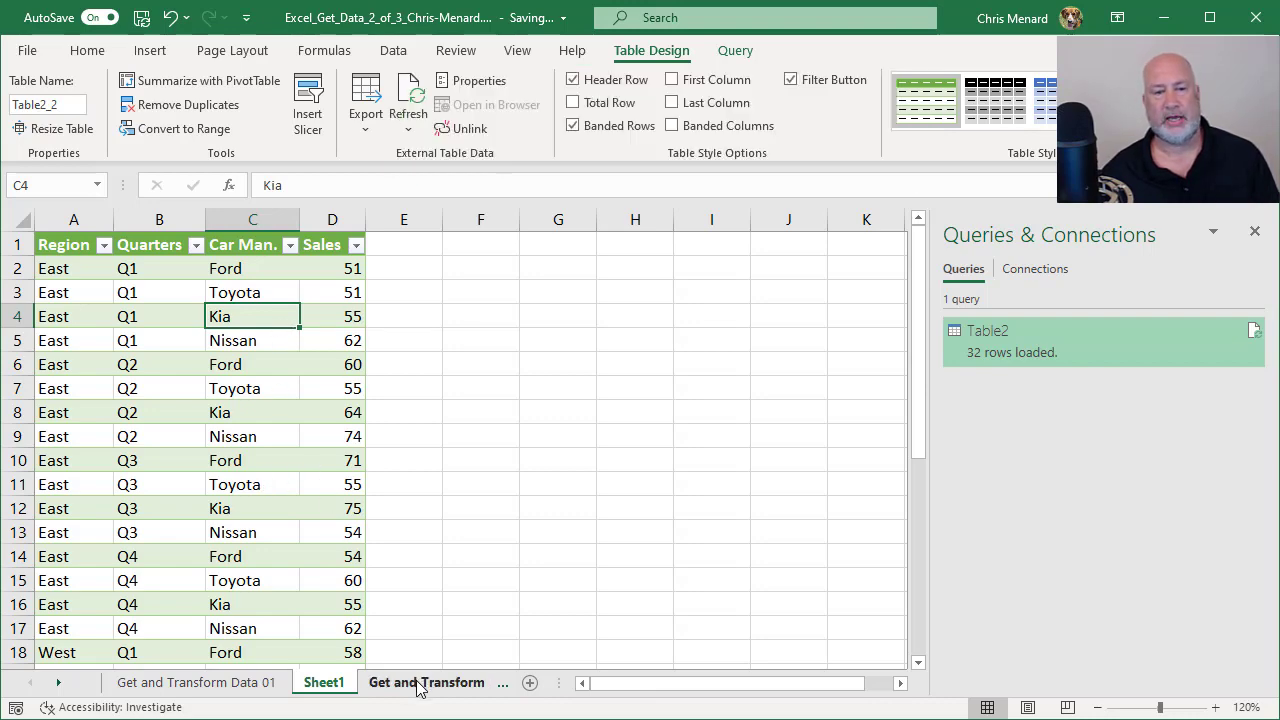
pyautogui.click(262, 682)
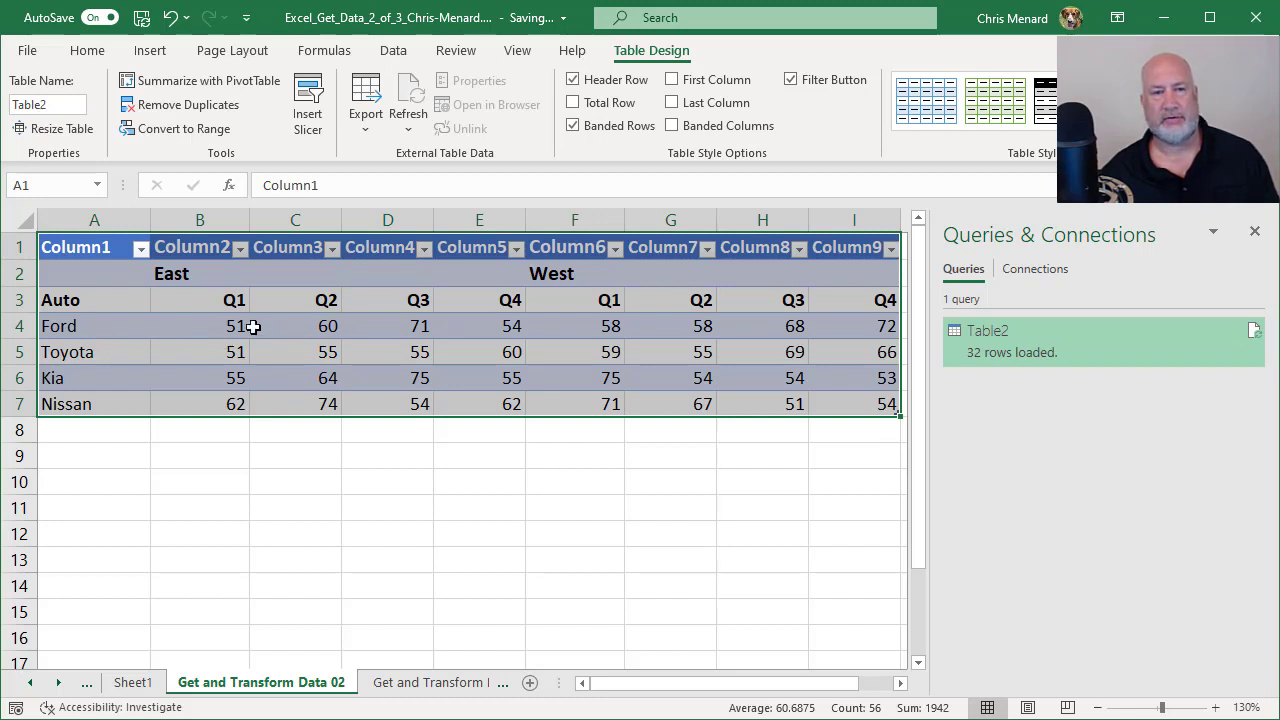
pyautogui.click(234, 300)
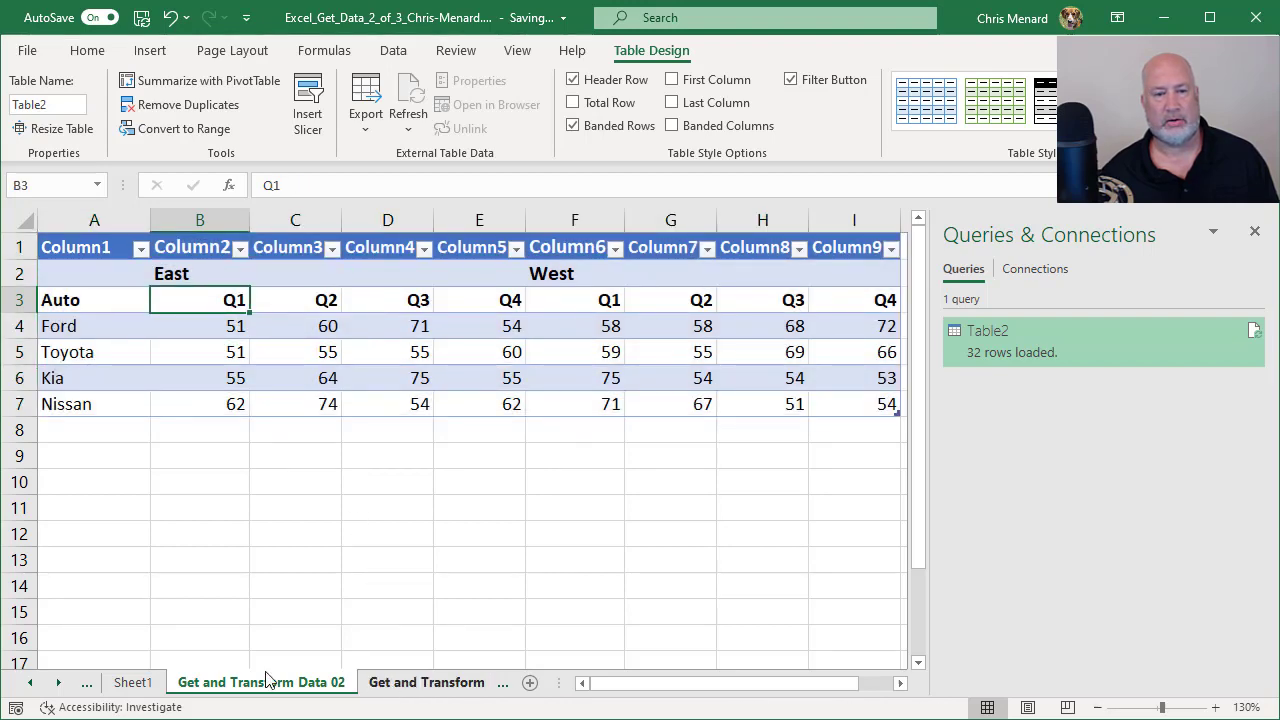
pyautogui.click(132, 682)
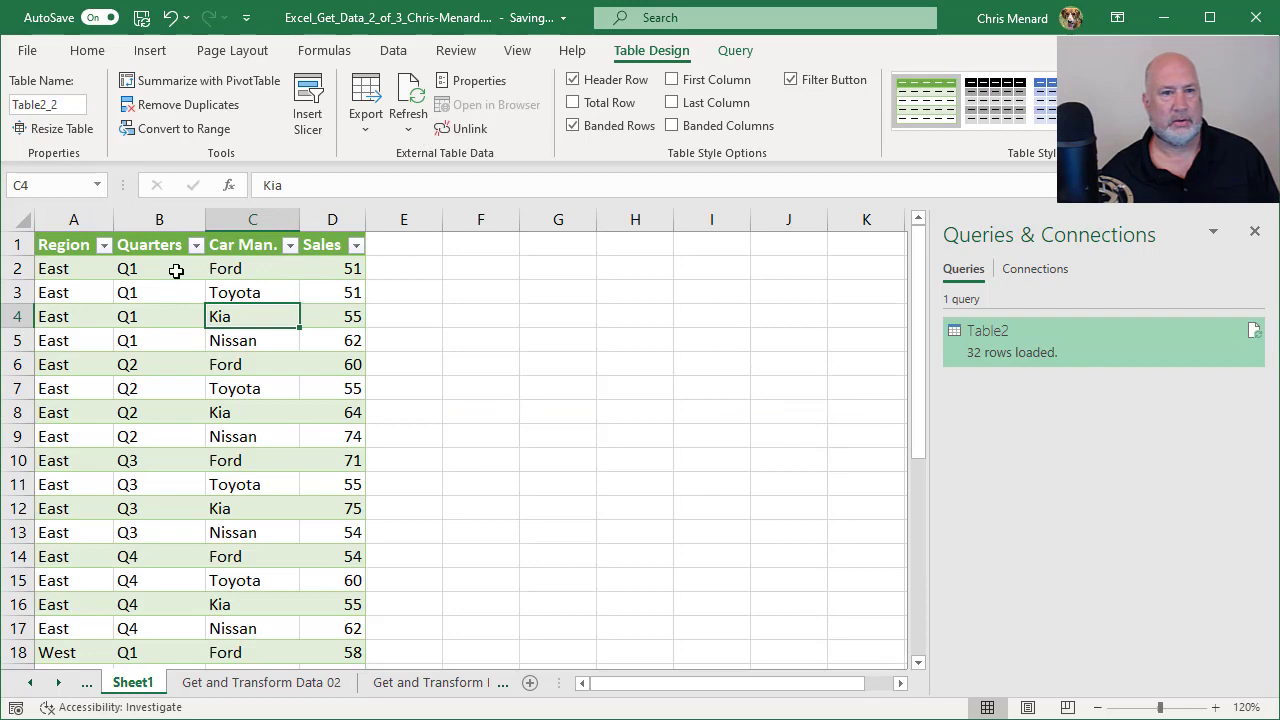
# Sort the loaded table by Car Man. A to Z, then return to the source sheet
pyautogui.click(288, 244)
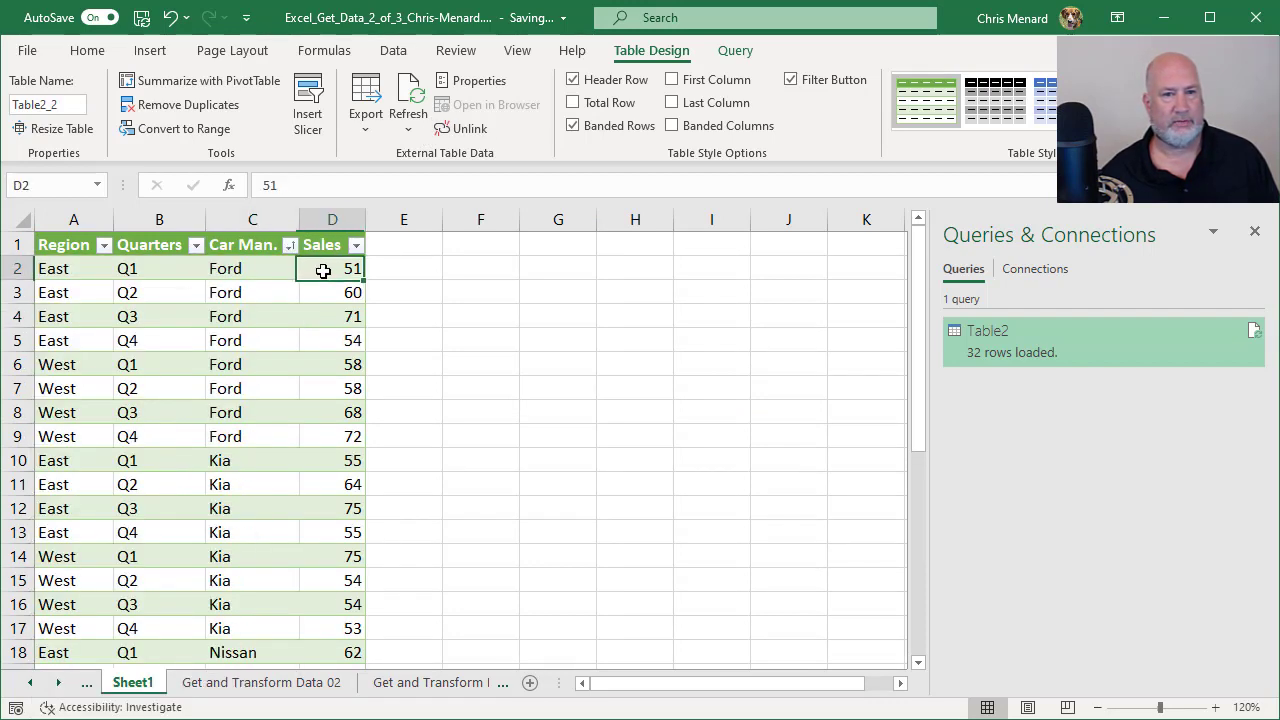
pyautogui.click(332, 316)
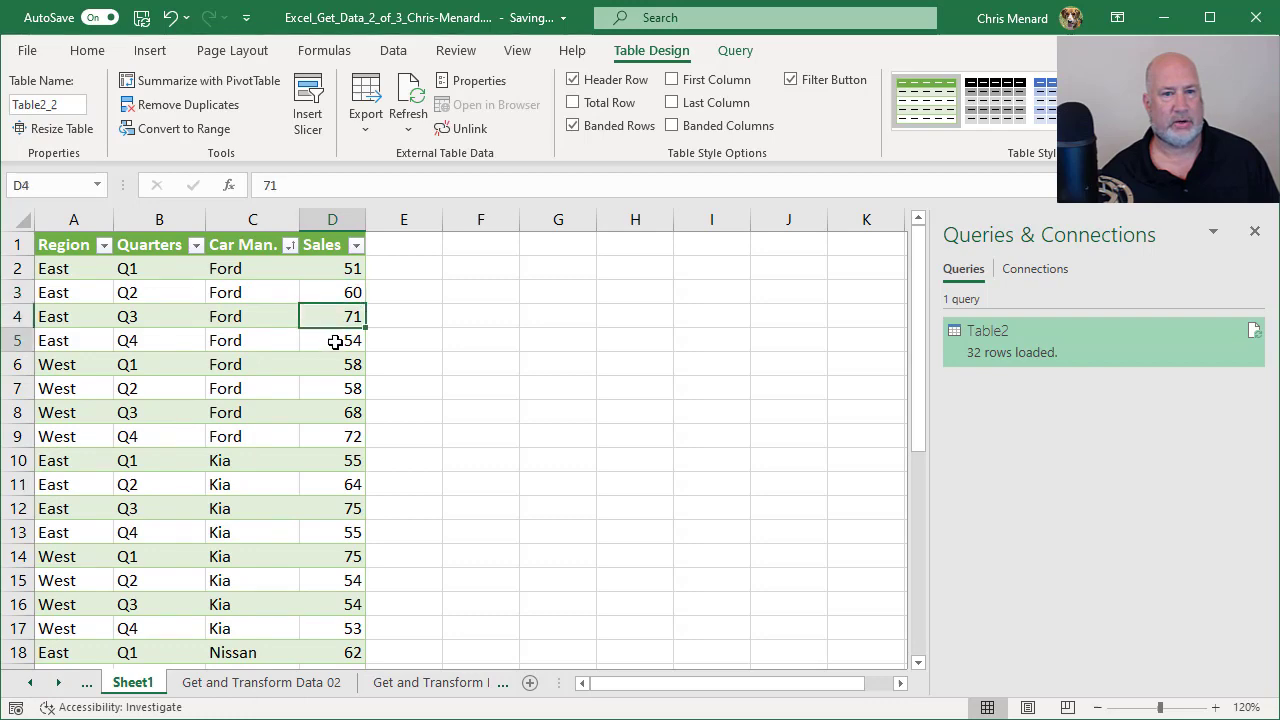
pyautogui.click(260, 682)
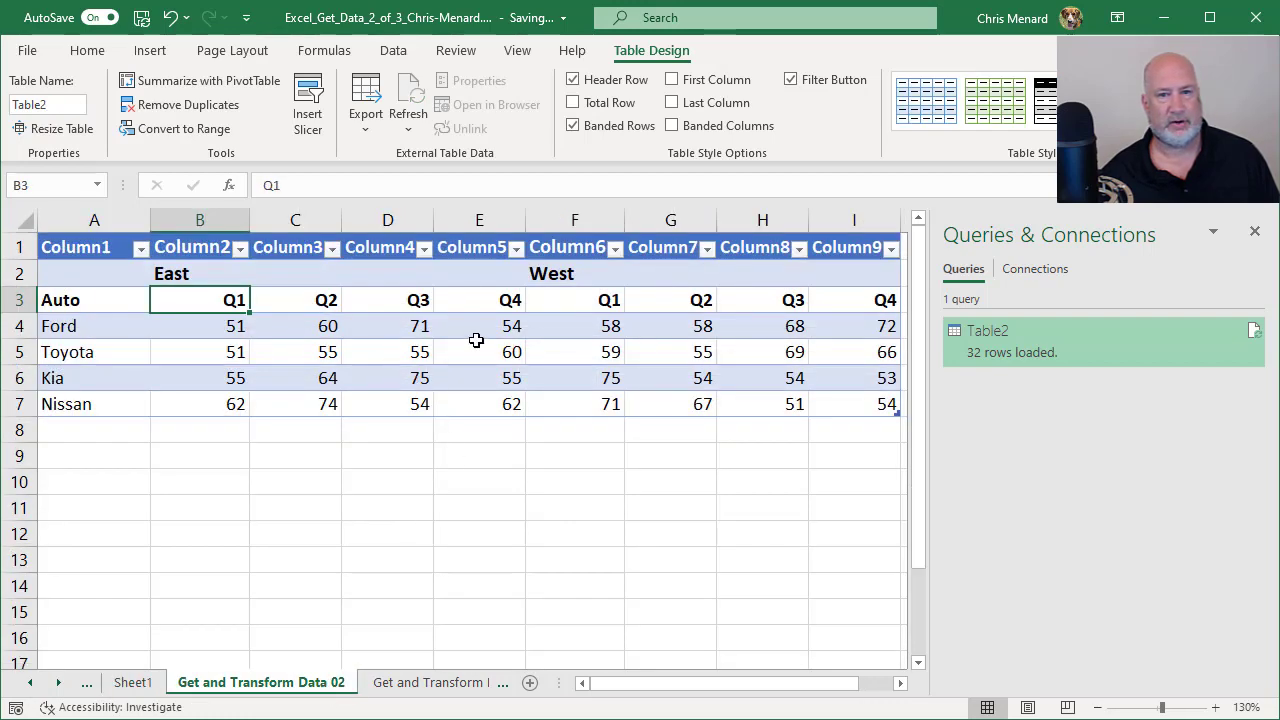
pyautogui.moveTo(644, 326)
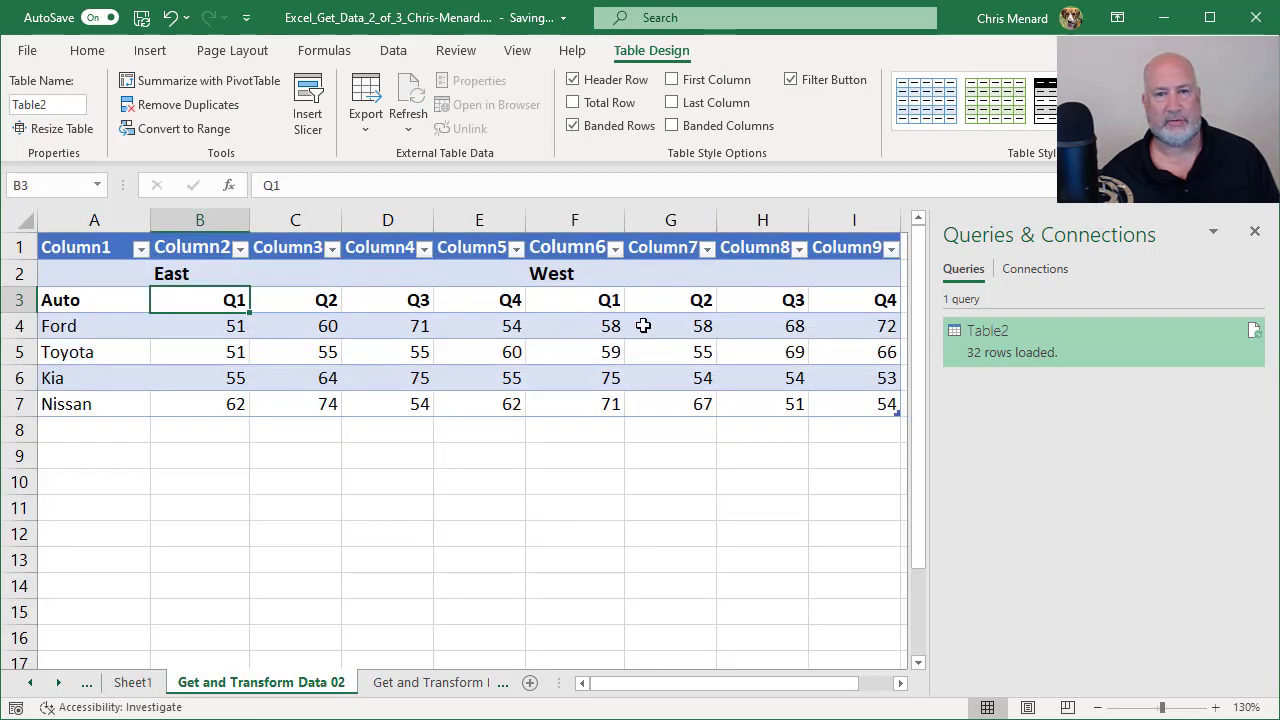